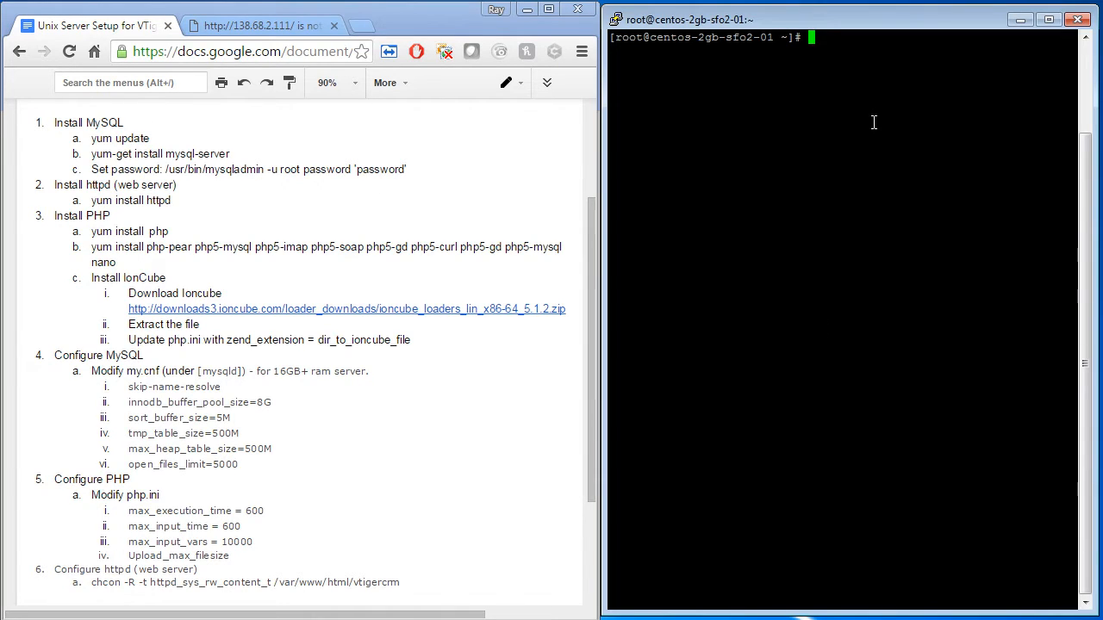
Update the server's packages with yum update
type("yum")
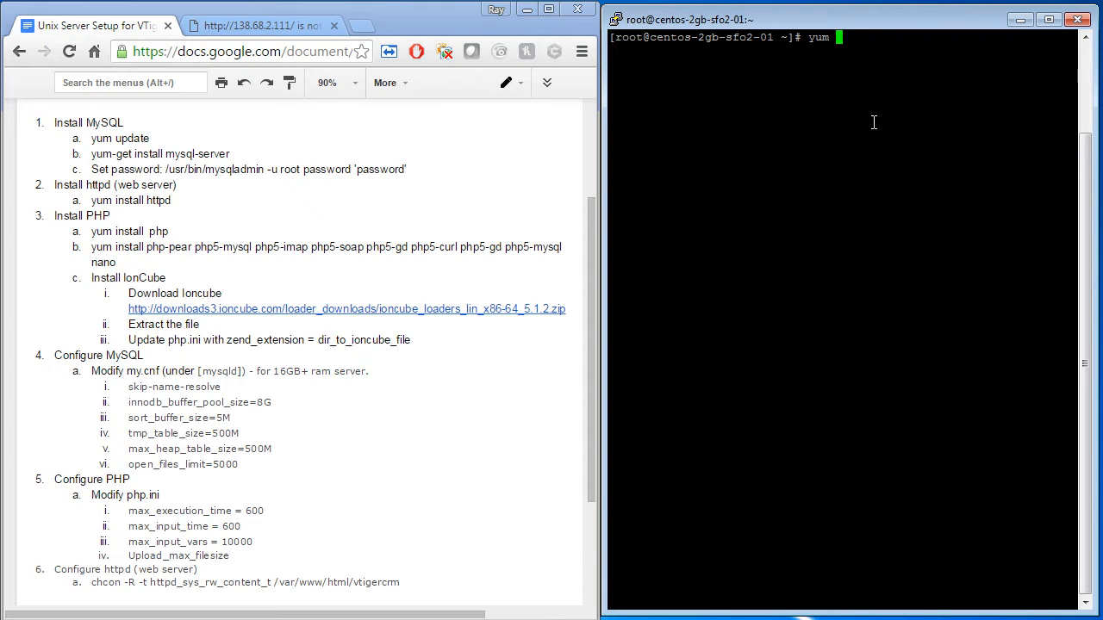
type("update")
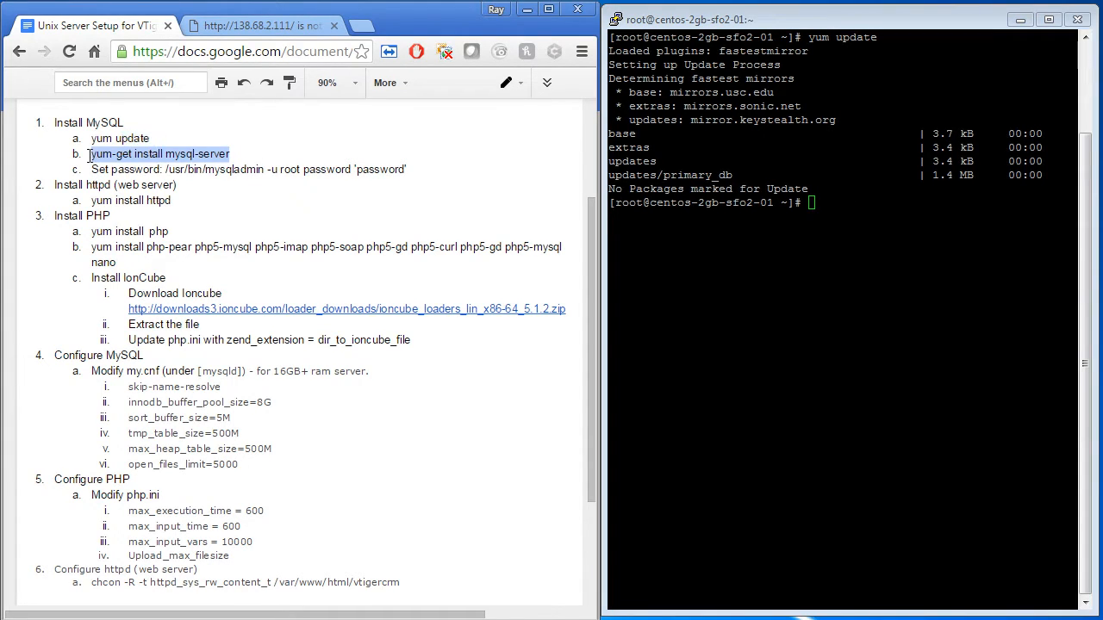
Install mysql-server with yum, confirming with y
type("yum-get install mysql-server")
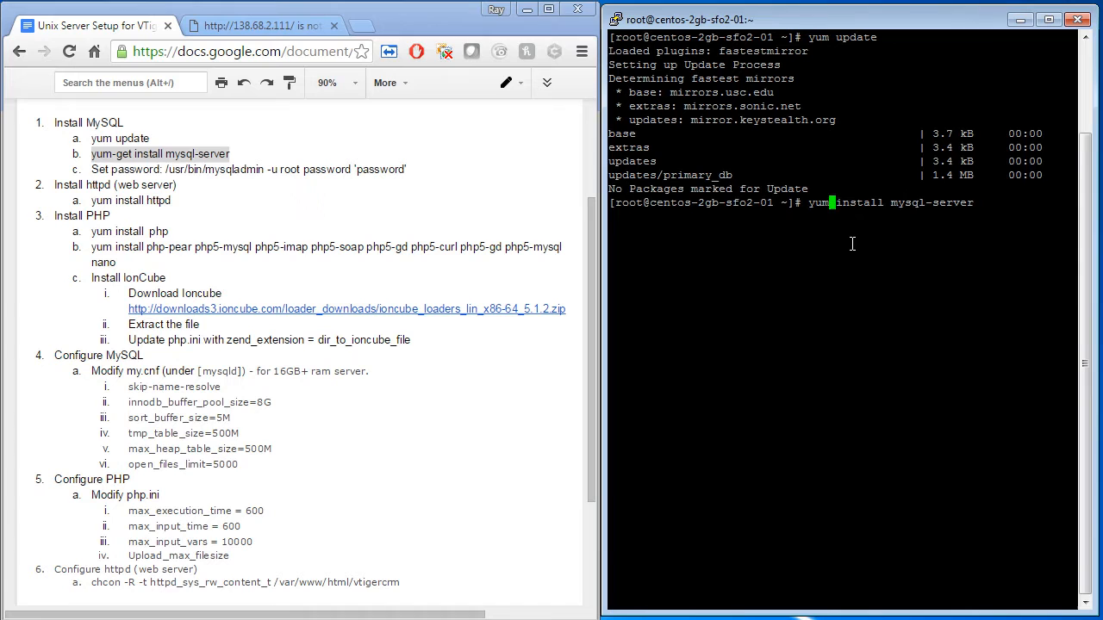
key("Return")
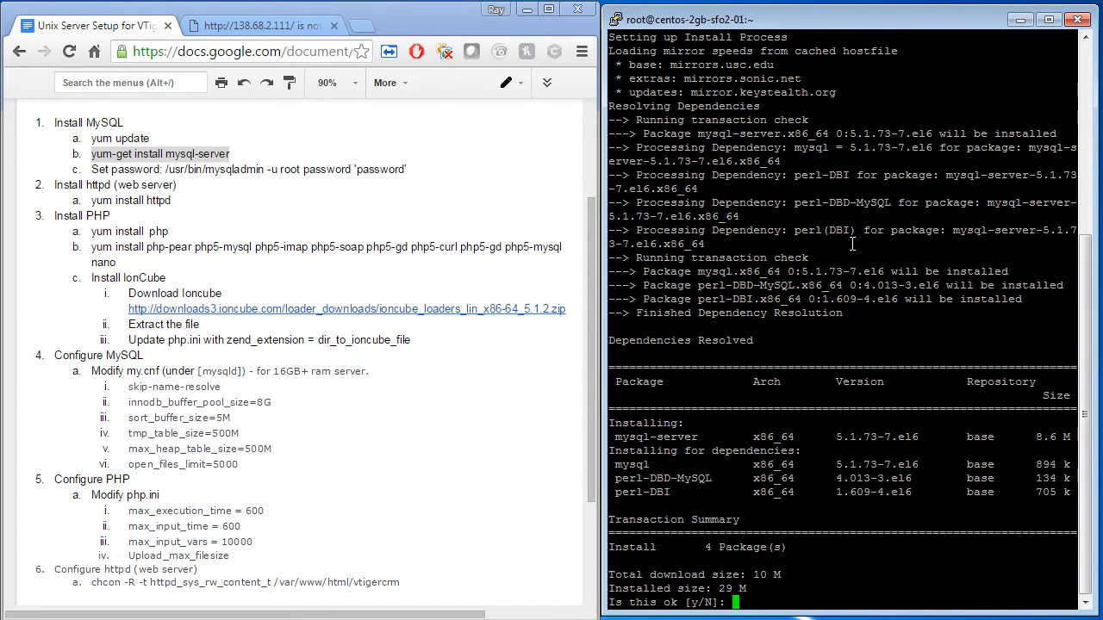
type("y")
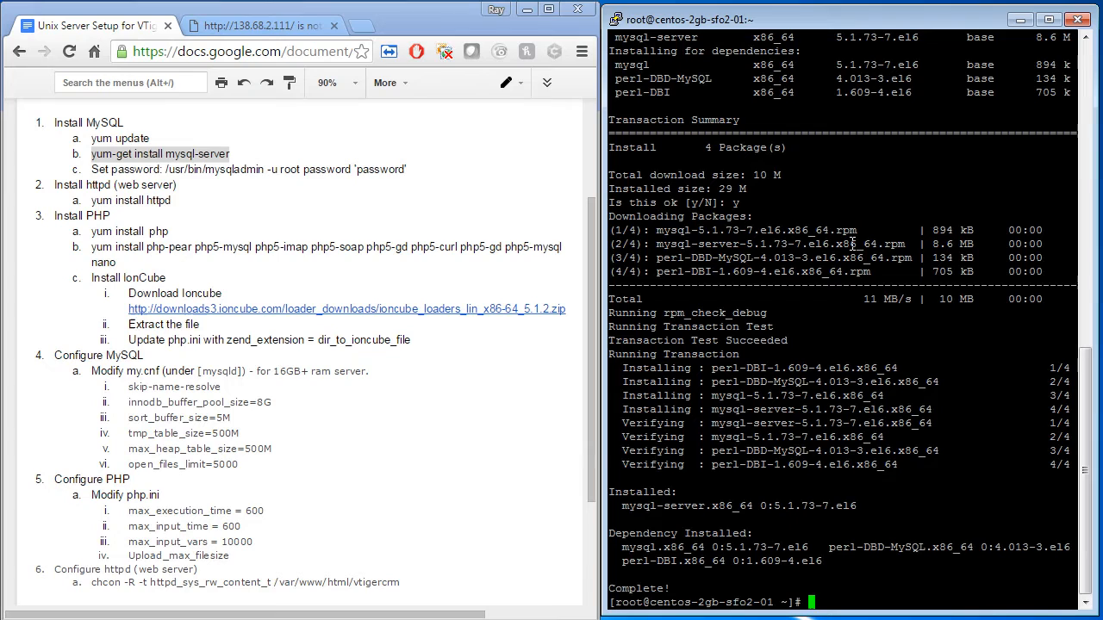
type("/etc/")
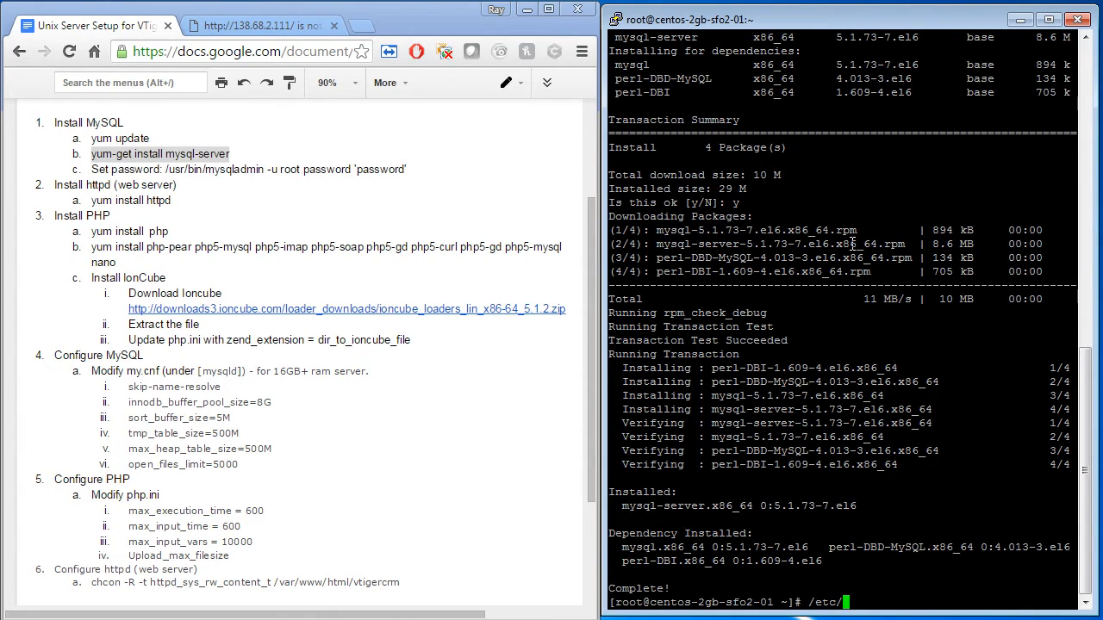
Start mysqld via /etc/init.d and set the MySQL root password with mysqladmin
type("init.d/mysqld start")
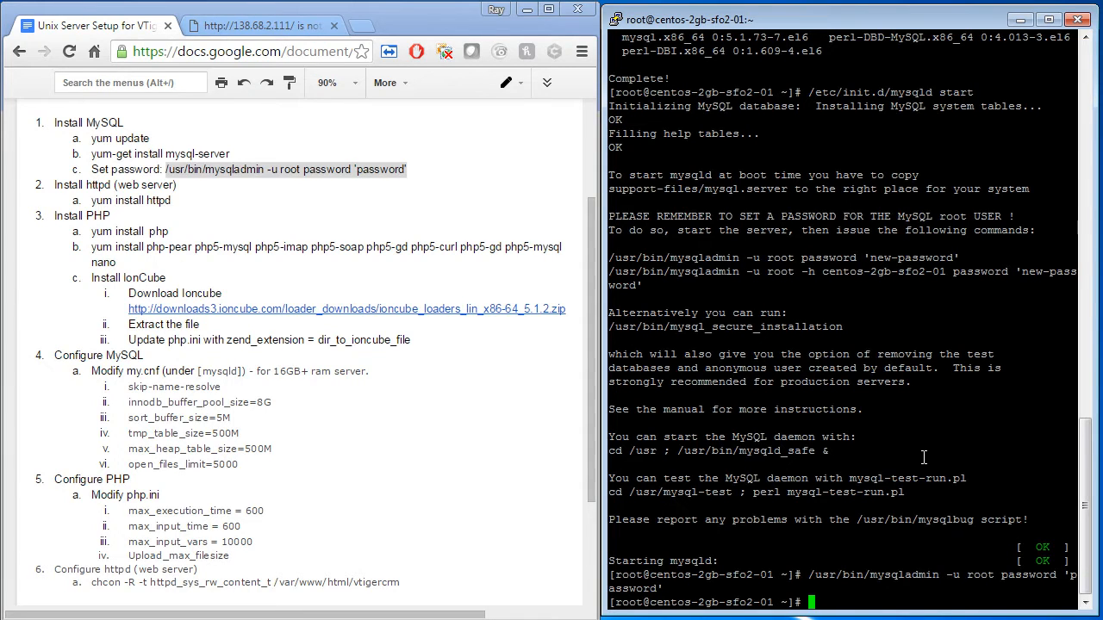
type("yum")
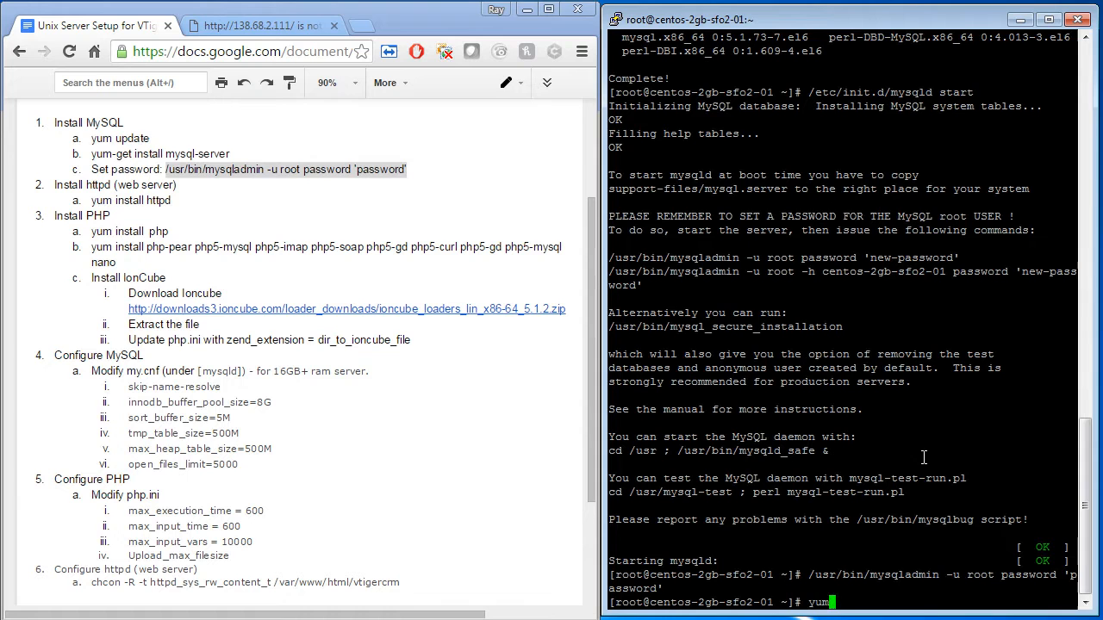
Install httpd with yum, confirming with y
type("install httpd")
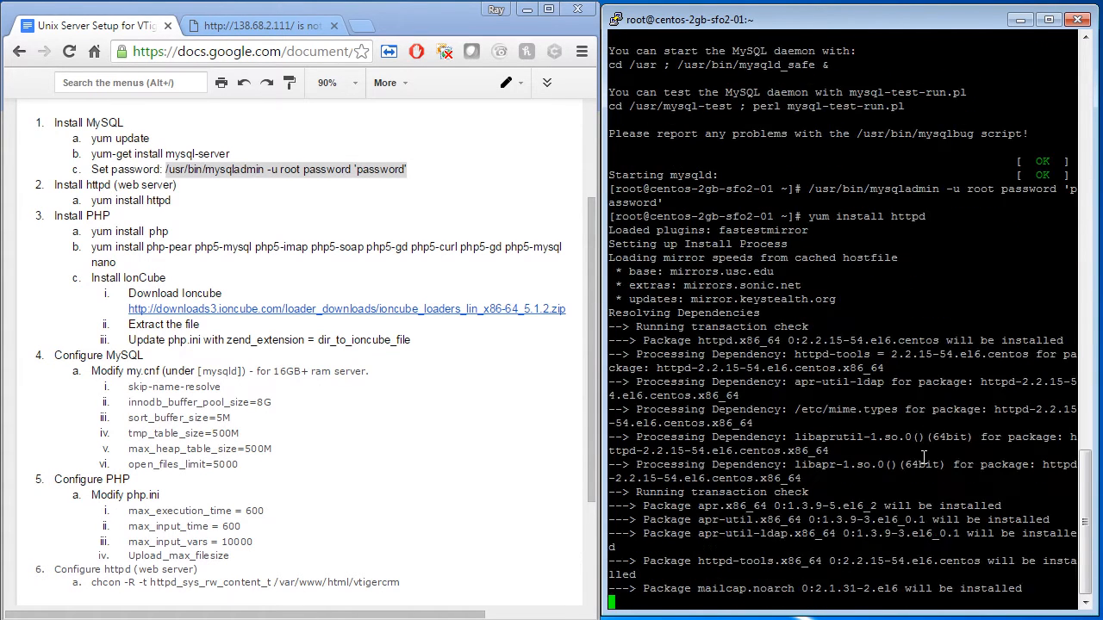
type("y/N]:")
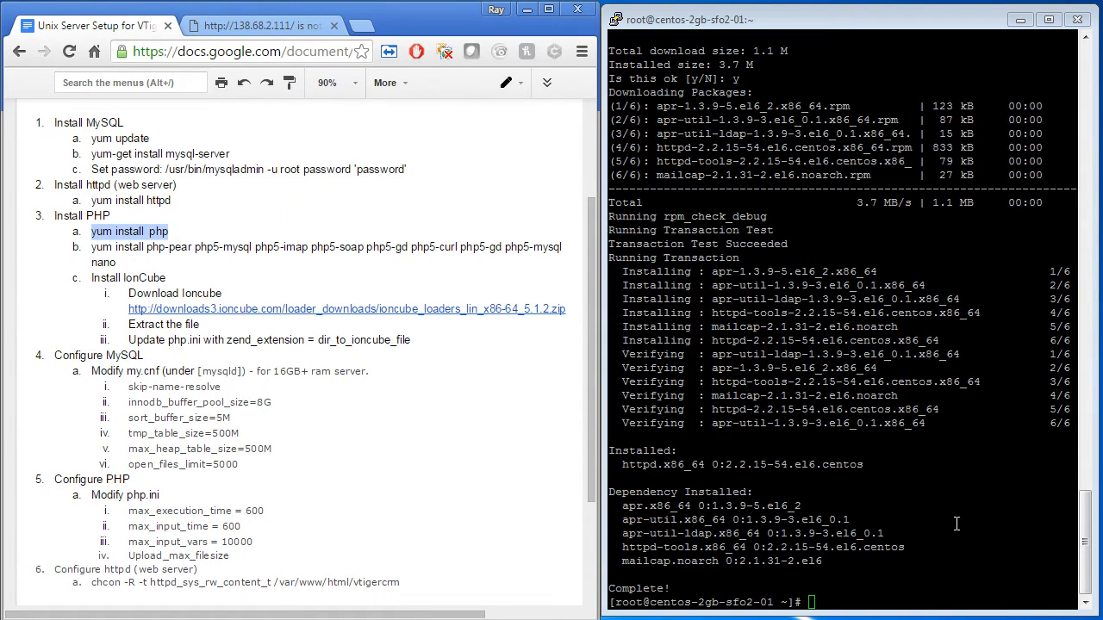
Install php with yum, confirming with y
type("yum install php")
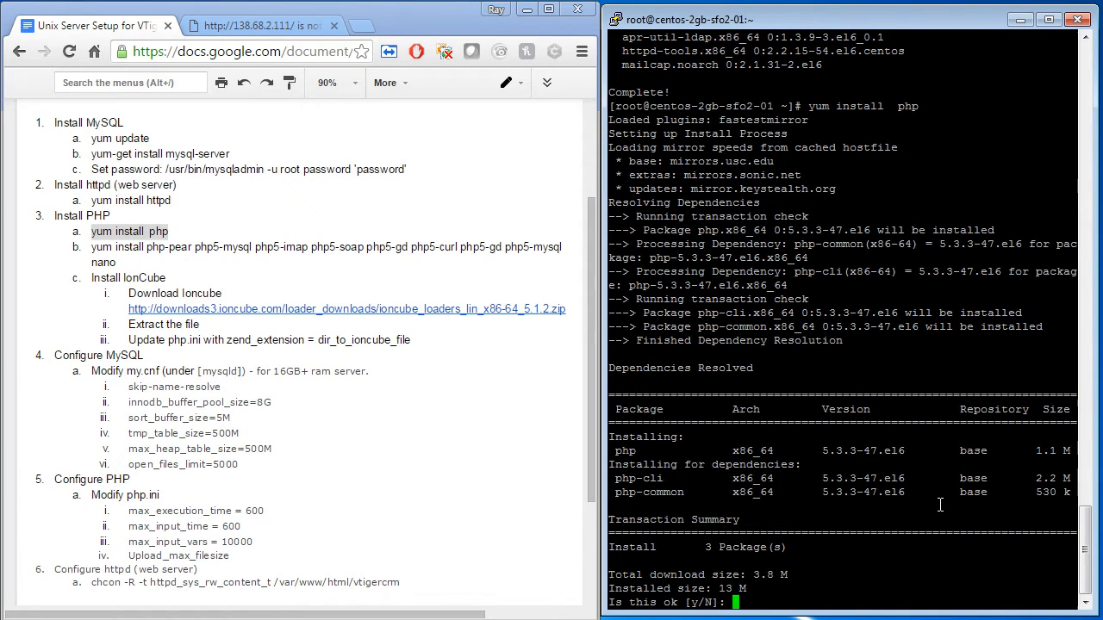
type("y")
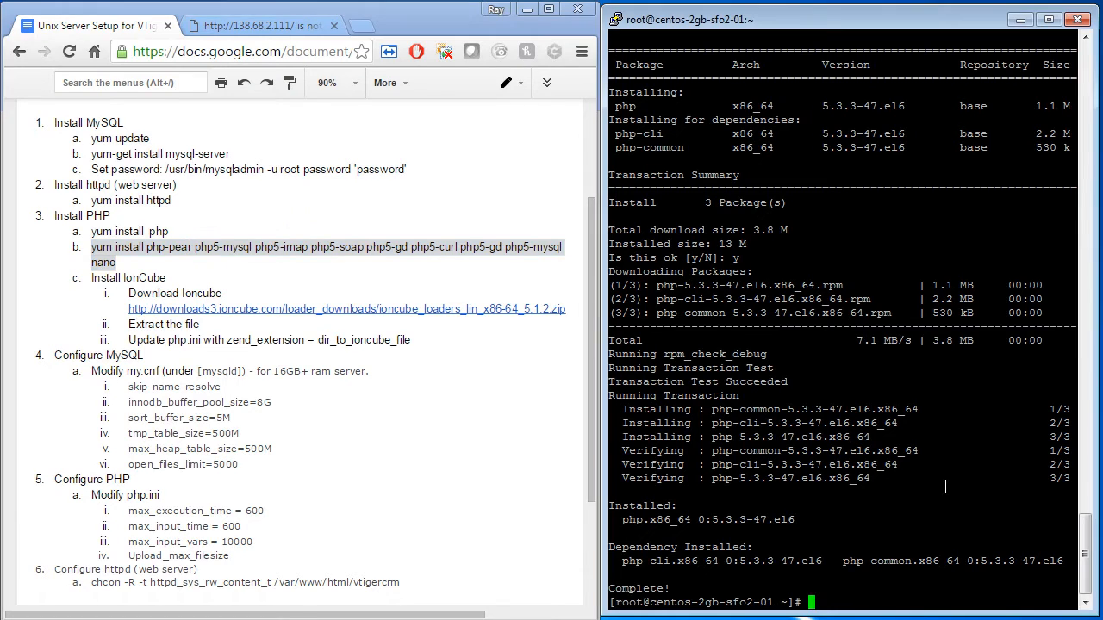
Install php-pear, the php5 modules and nano with yum, confirming with y
type("yum install php-pear php5-mysql php5-imap php5-soap php5-gd php5-curl php5-gd php5-mysql nano")
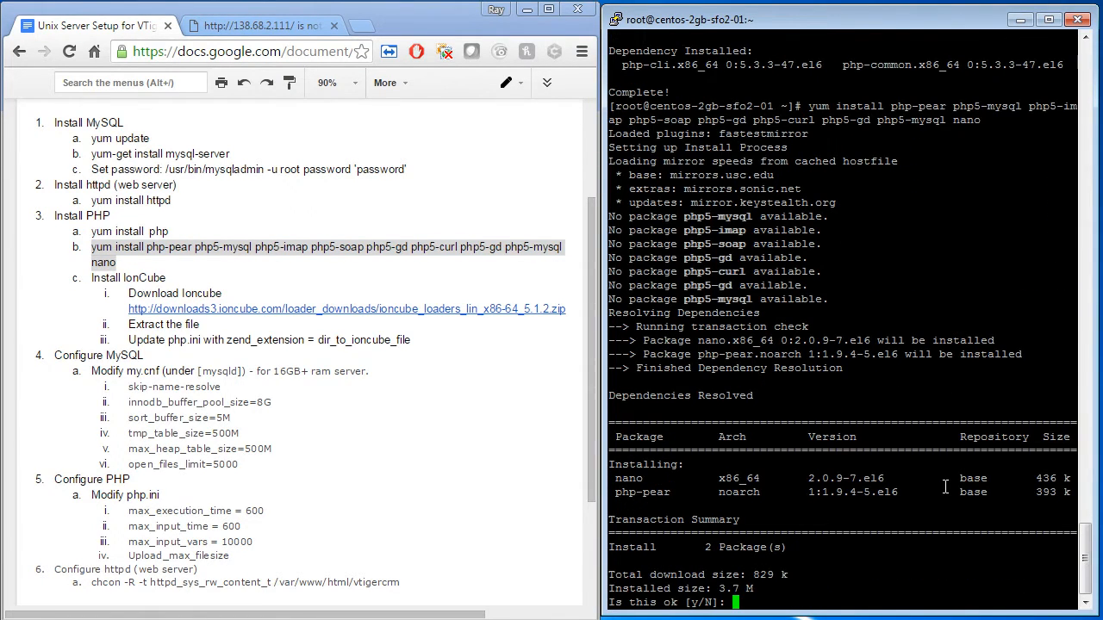
type("y")
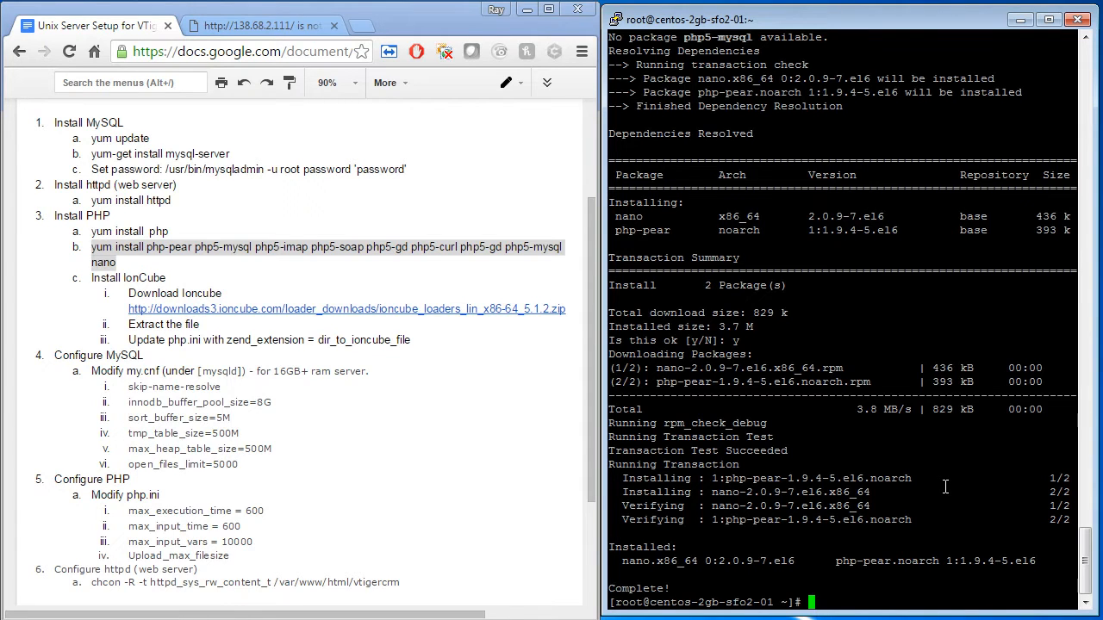
Download the ionCube loaders archive with wget using the link from the notes, then try unzip
scroll("down", 3)
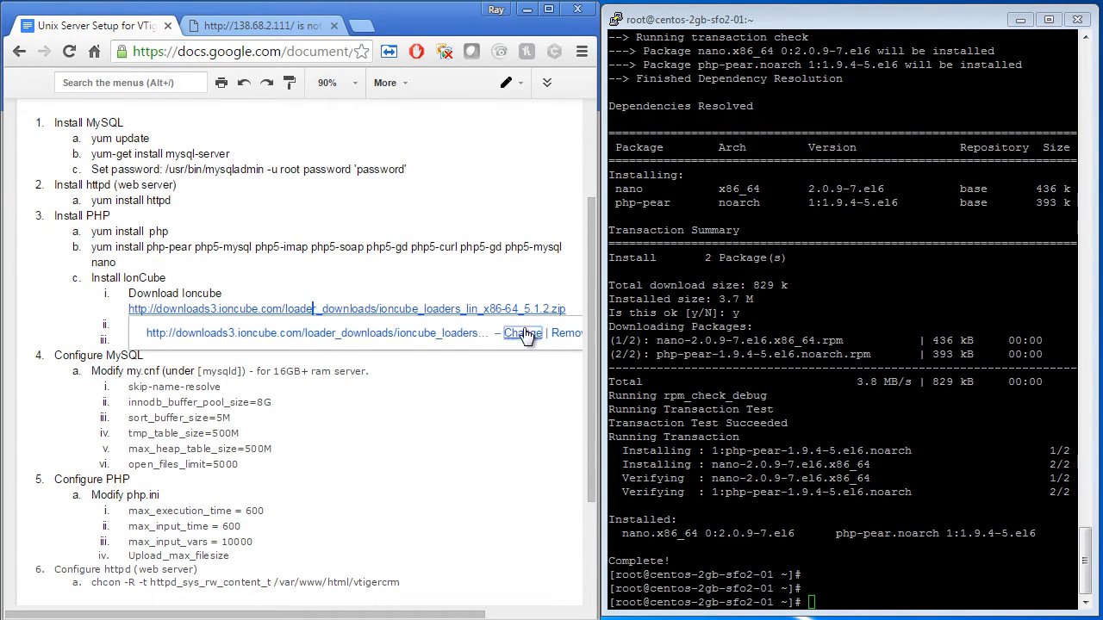
left_click(520, 335)
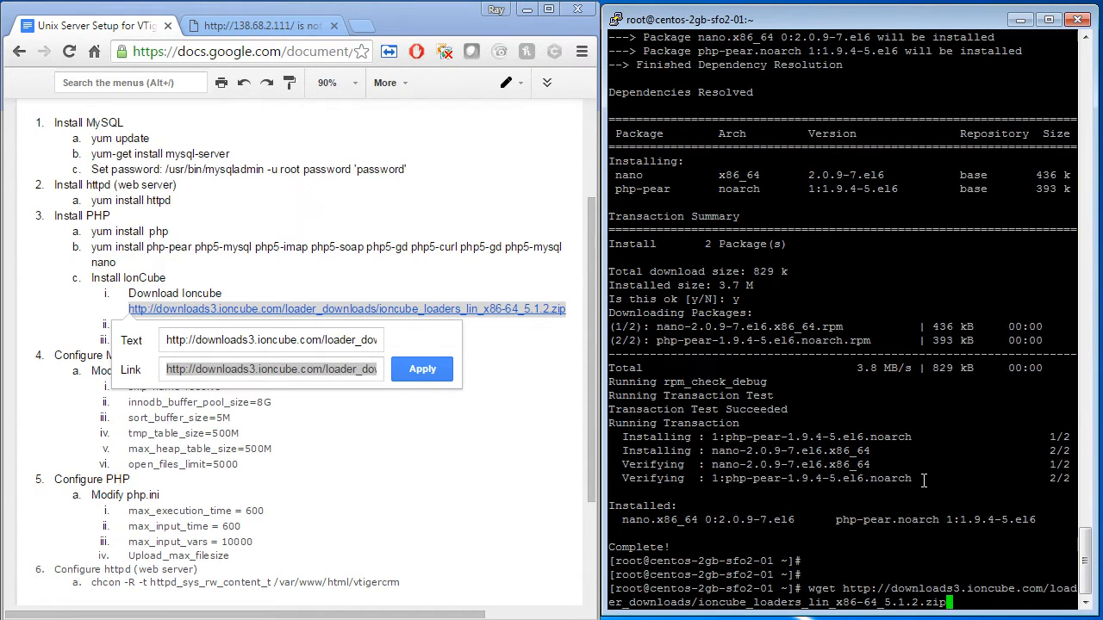
key("Return")
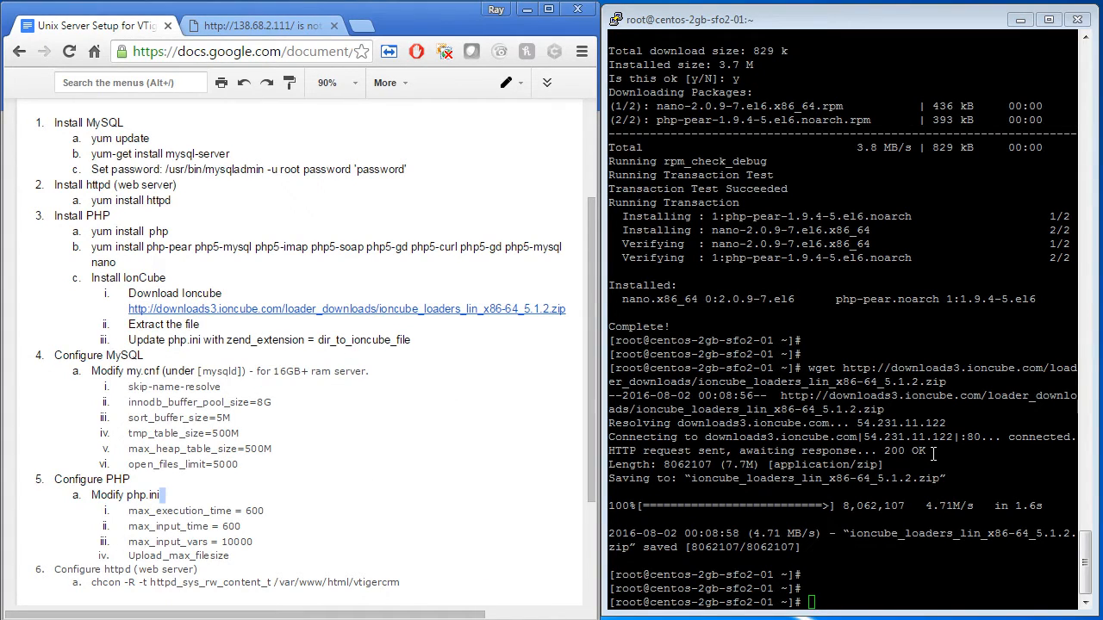
type("unzip ioncube_loaders_lin_x86-64_5.1.2.zip")
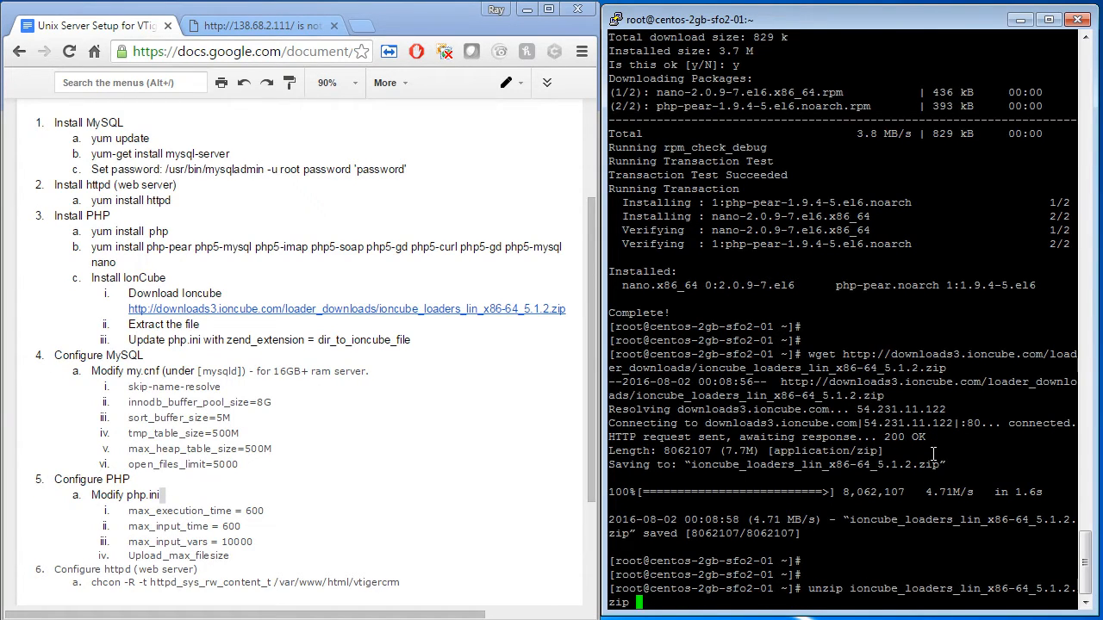
key("Return")
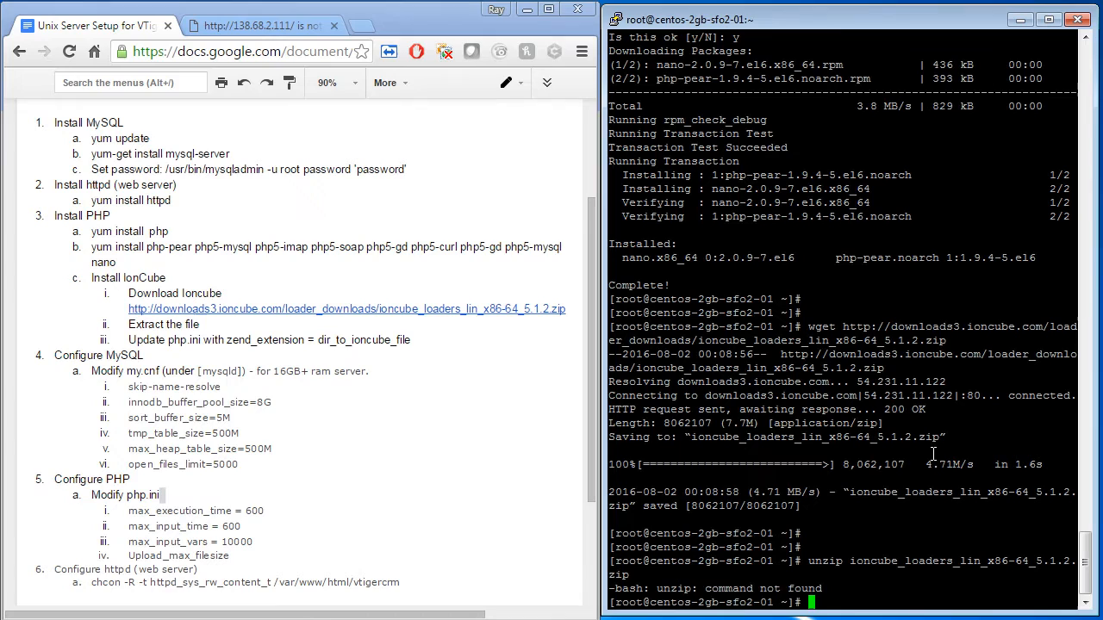
Install zip and then the missing unzip tool with yum
type("yum")
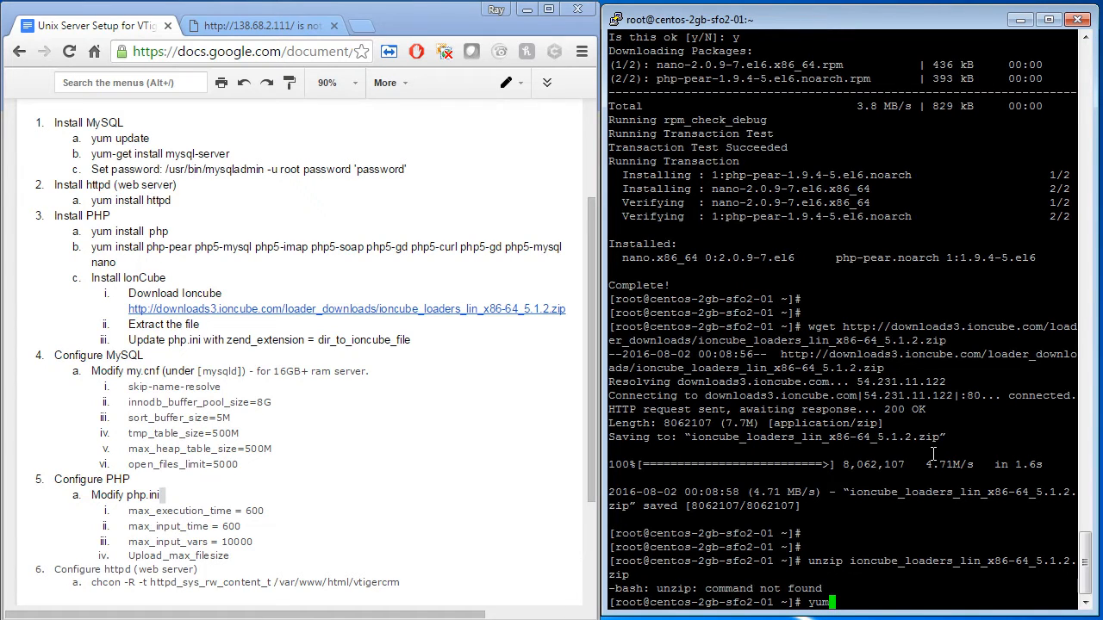
type("install zip")
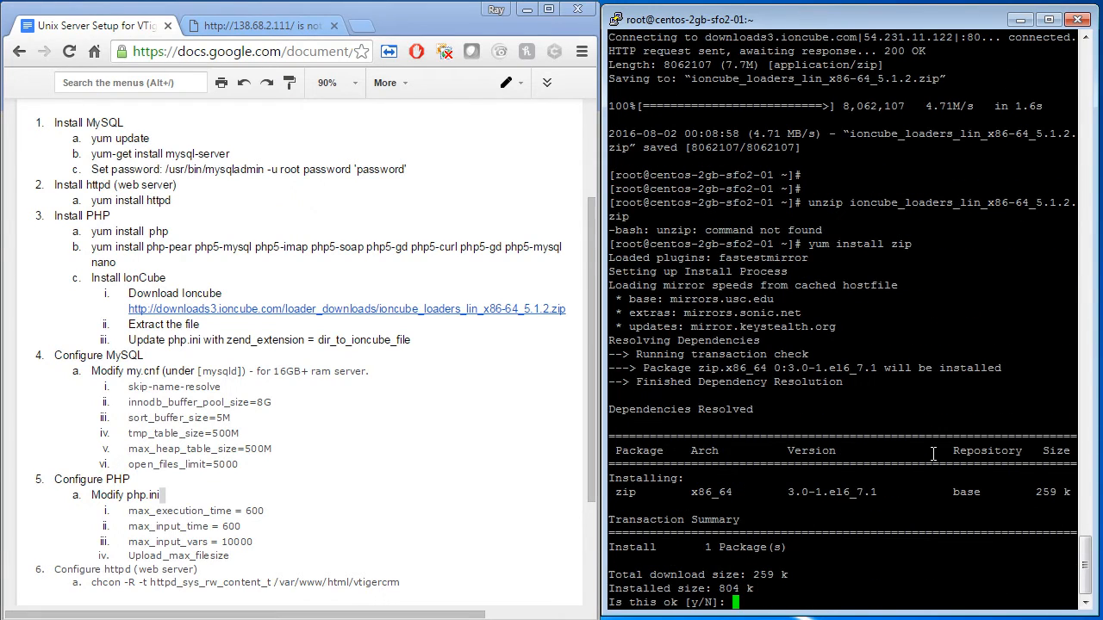
type("y")
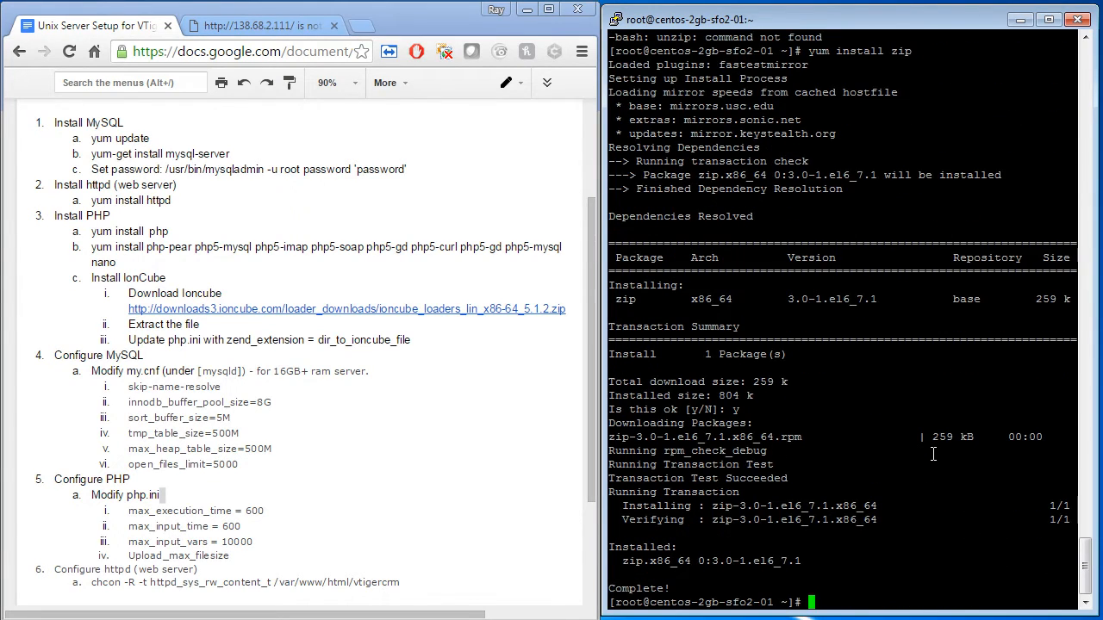
type("unzip ioncube_loaders_lin_x86-64_5.1.2.zip")
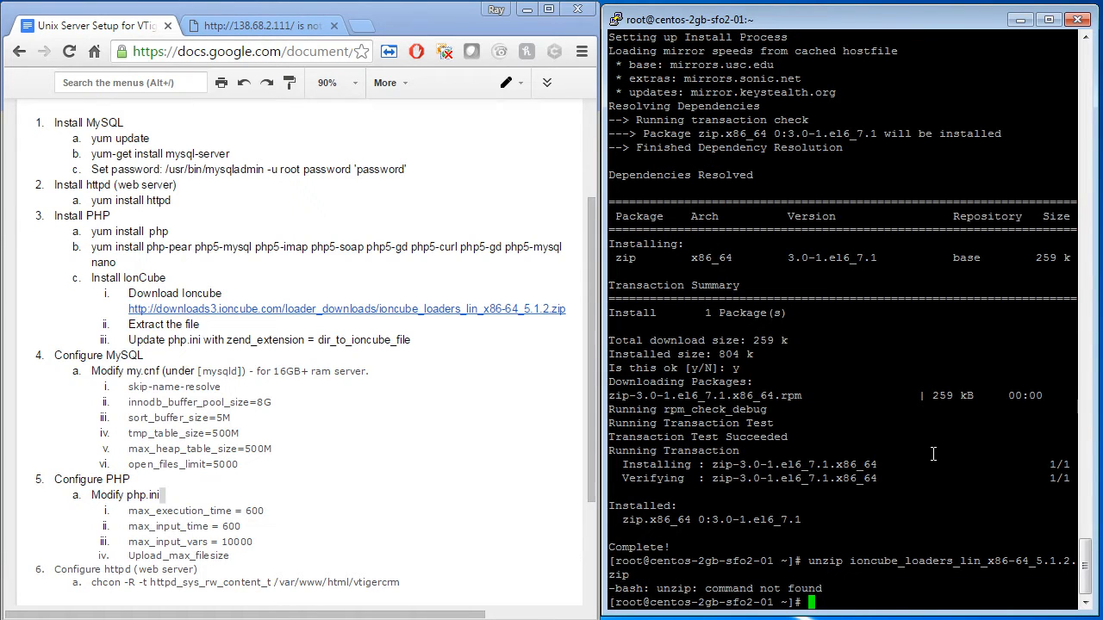
type("yum inst")
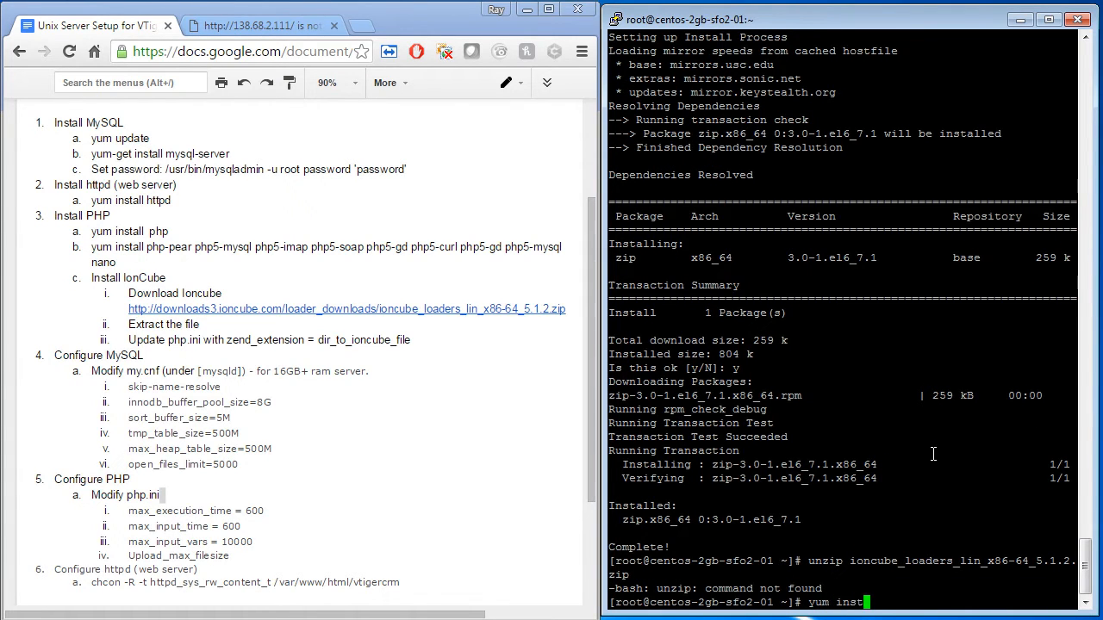
type("unzip")
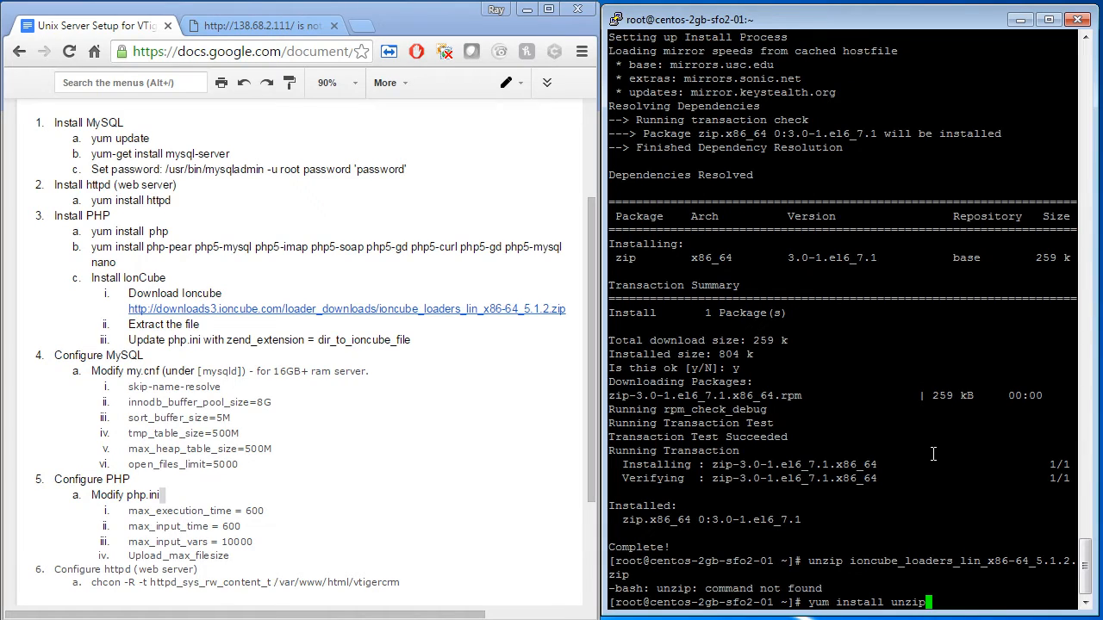
key("Return")
type("y")
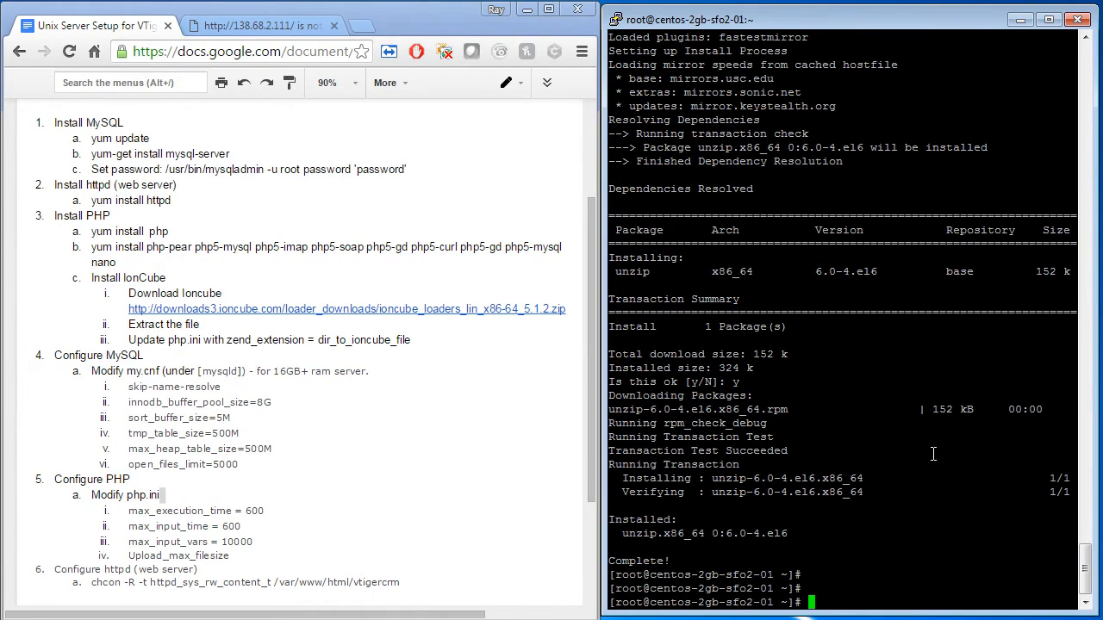
Extract the ionCube archive, confirm PHP 5.3.3 with php -v and /root with pwd
type("unzo")
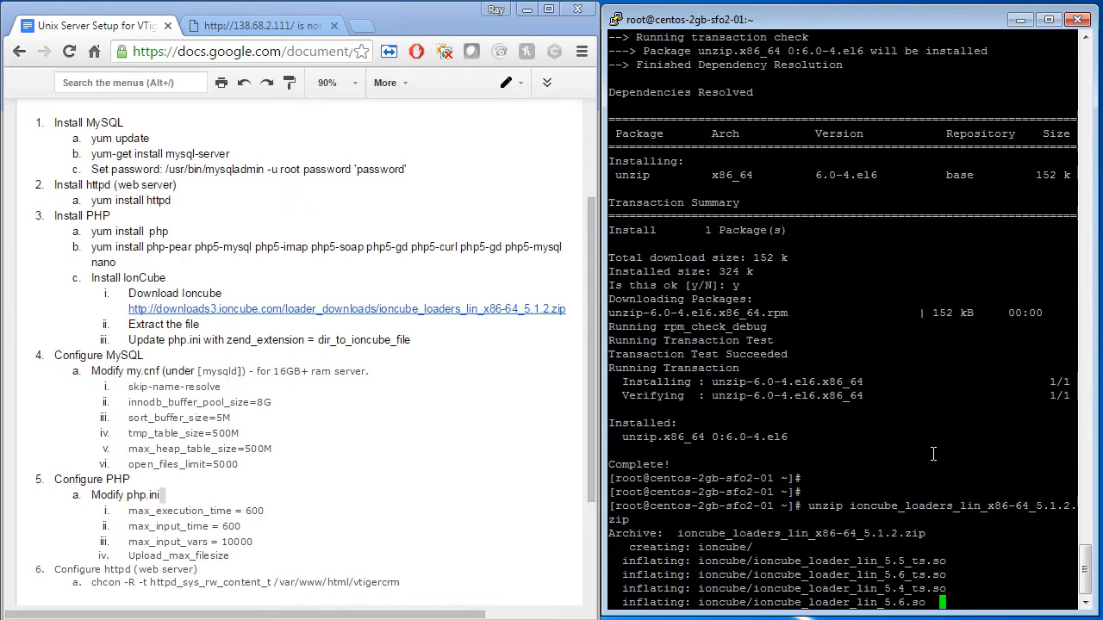
scroll("down", 3)
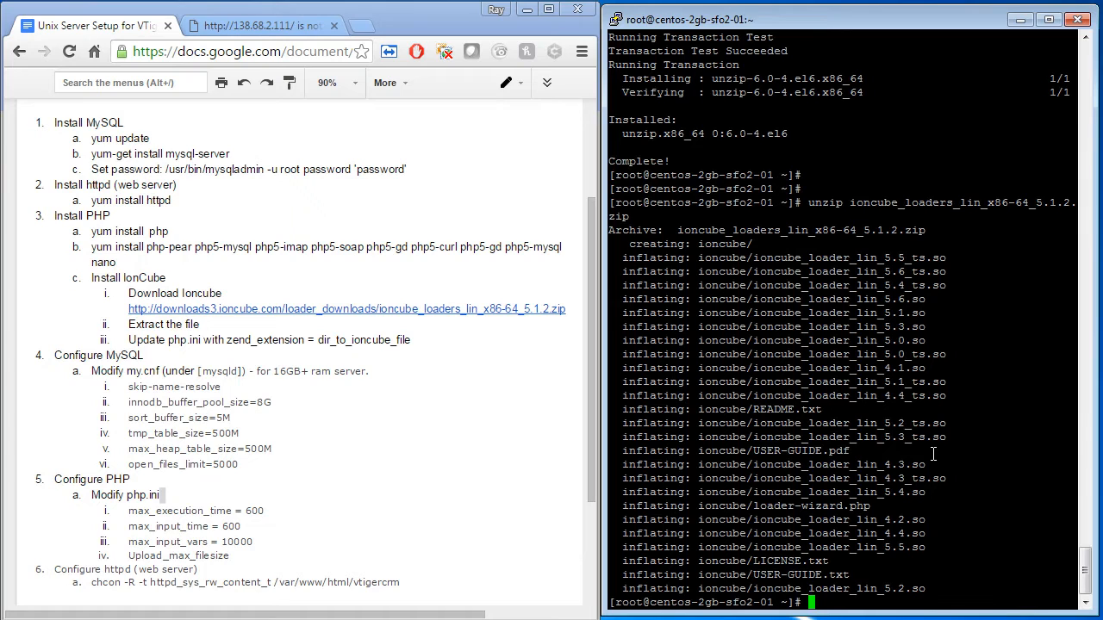
type("php -v")
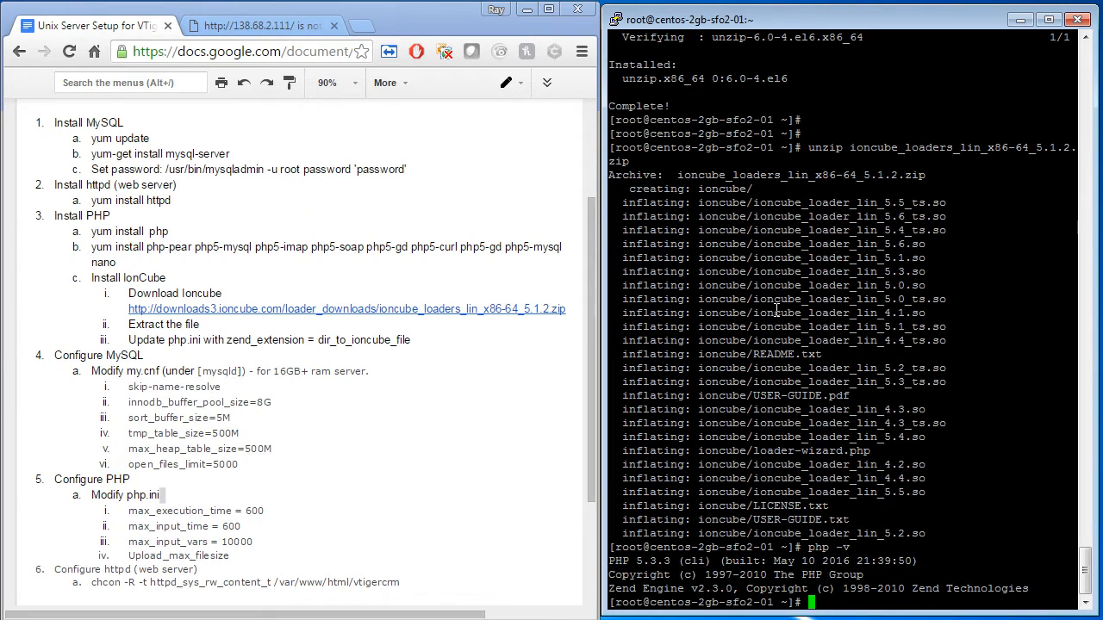
mouse_move(843, 282)
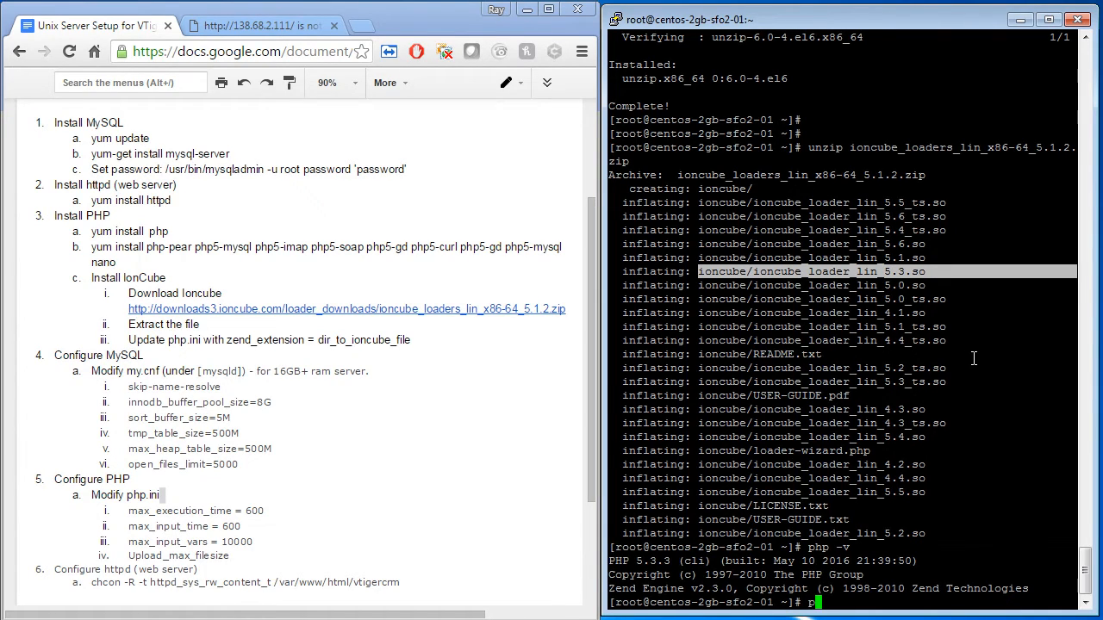
type("pwd")
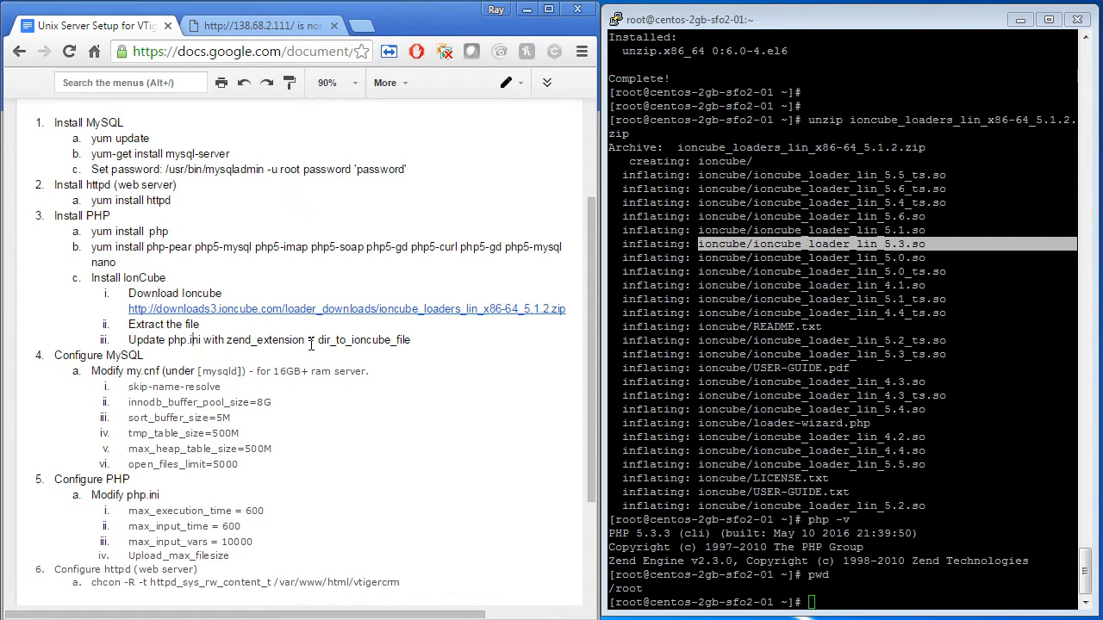
Replace the dir_to_ioncube_file placeholder with /root/ioncube/ioncube_loader_lin_5.3.so in the notes
double_click(361, 339)
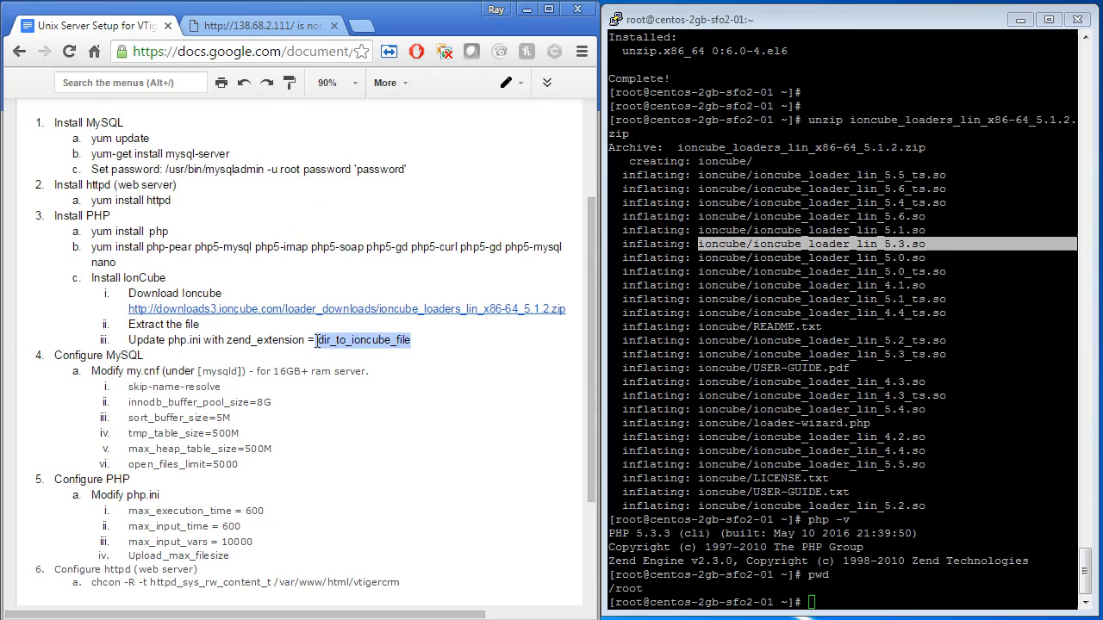
type("/root/")
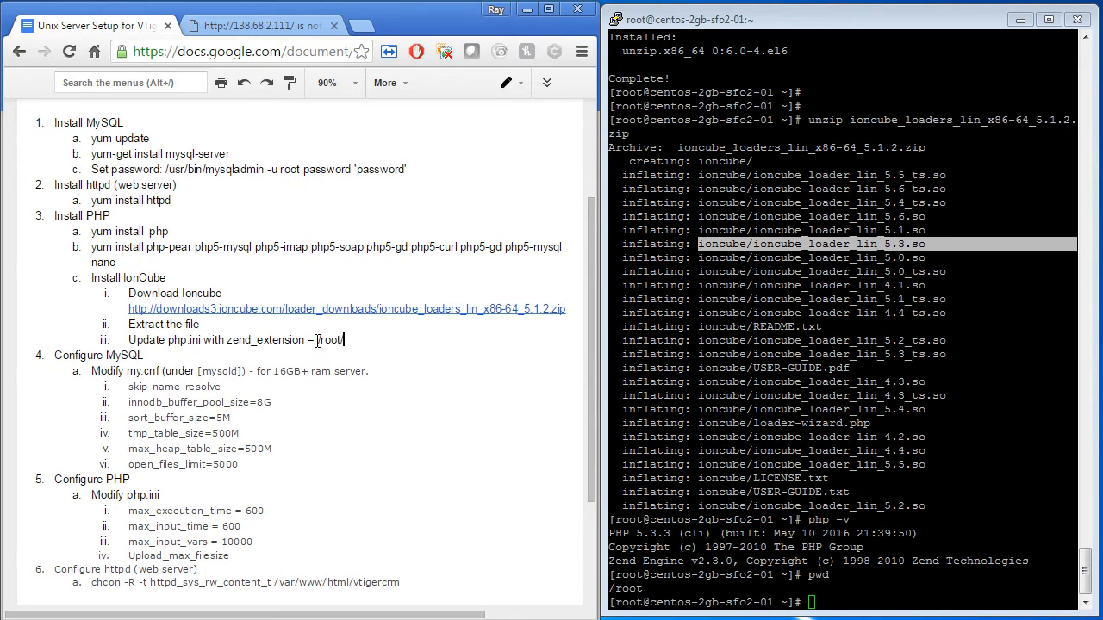
right_click(331, 340)
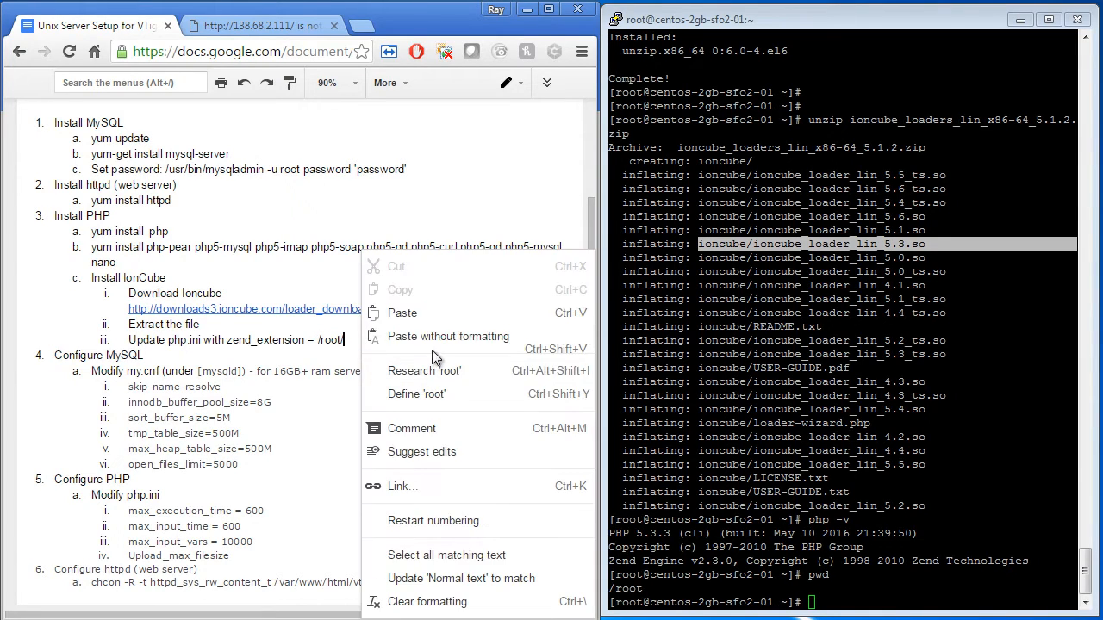
left_click(227, 352)
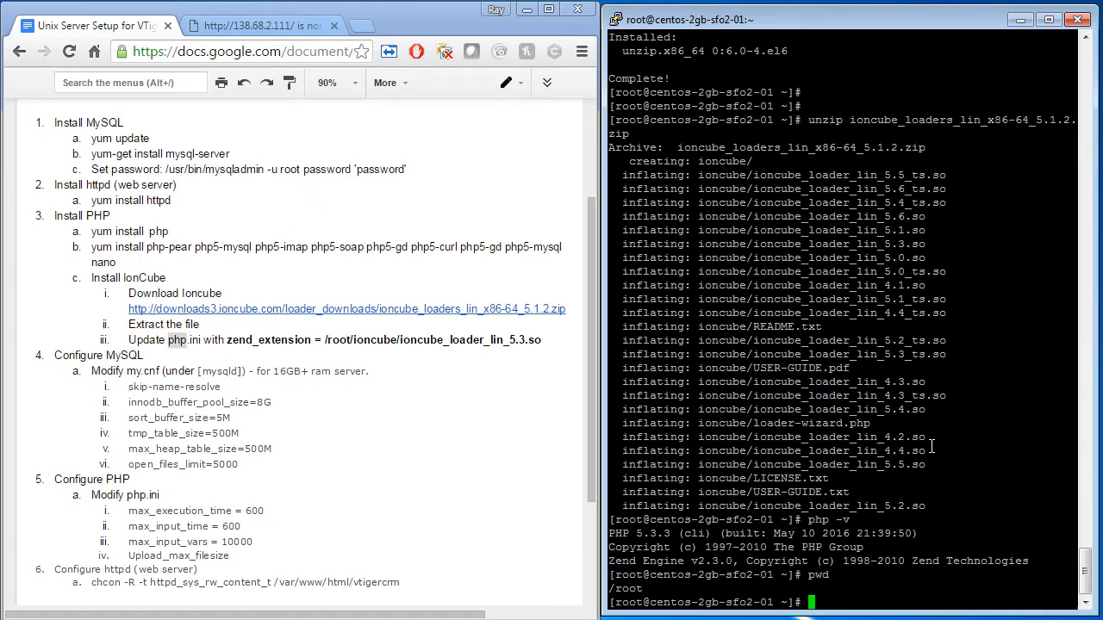
Add zend_extension = /root/ioncube/ioncube_loader_lin_5.3.so to the top of /etc/php.ini in nano and save
type("nano /e")
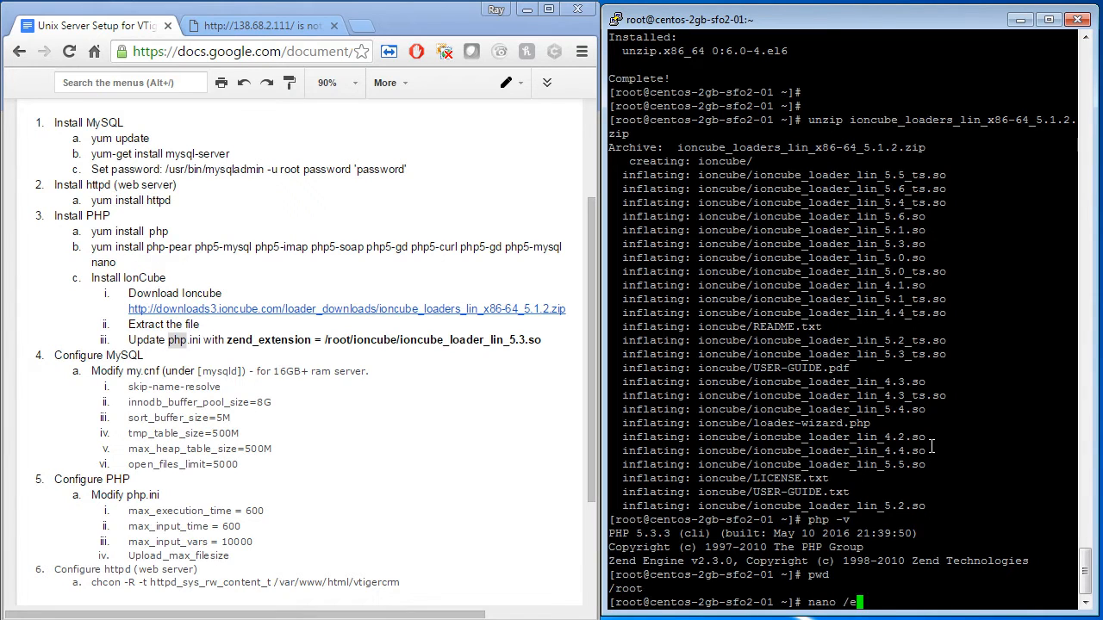
type("tc/php.")
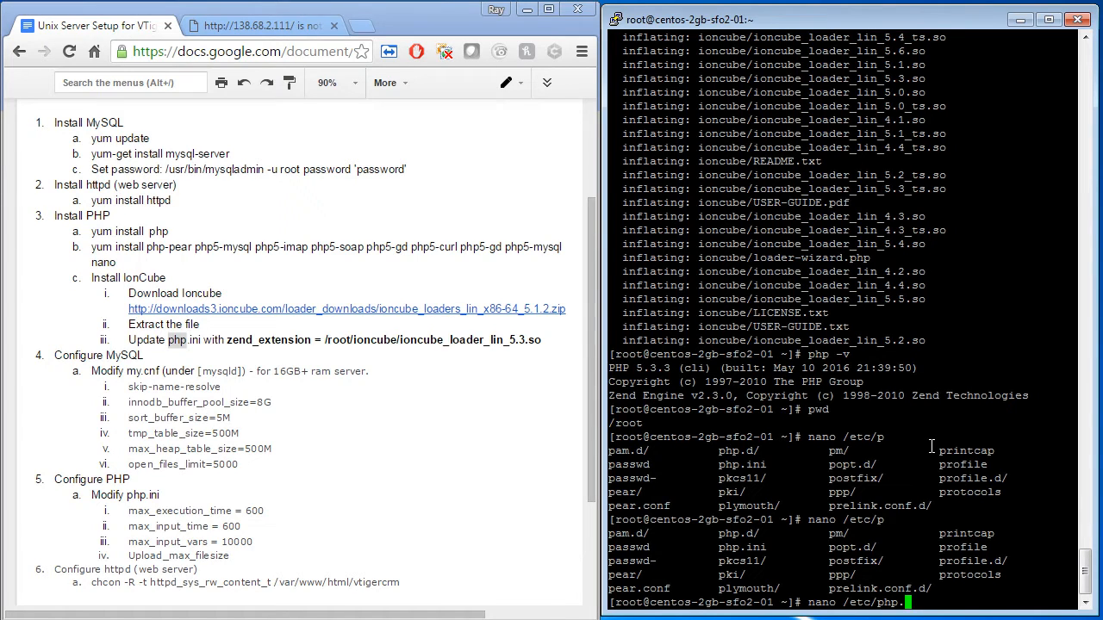
type("ini")
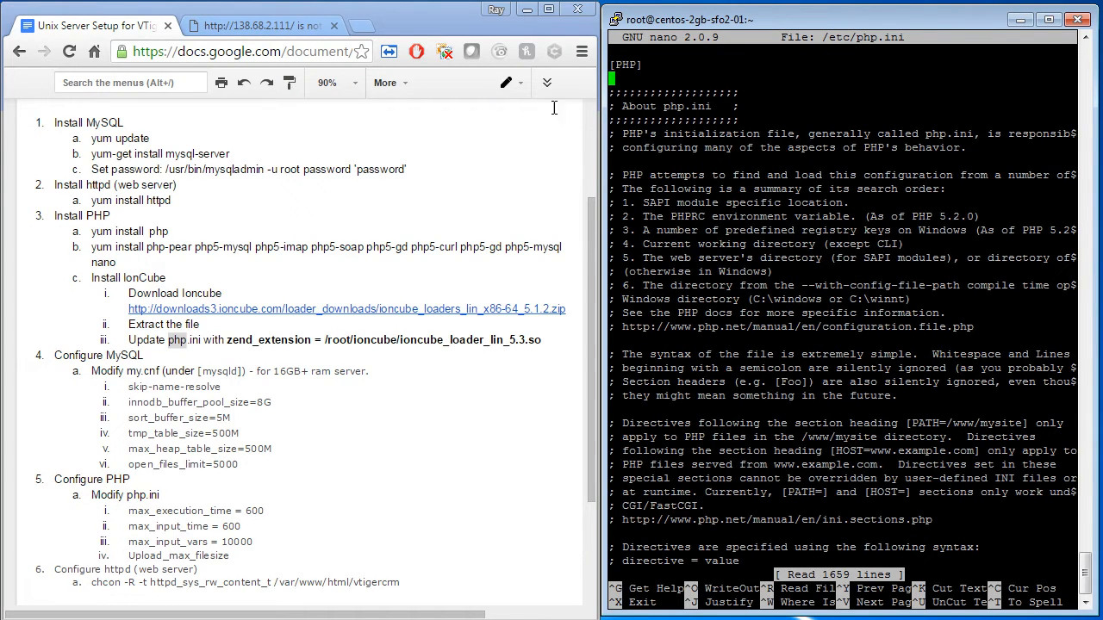
left_click_drag(224, 340, 541, 339)
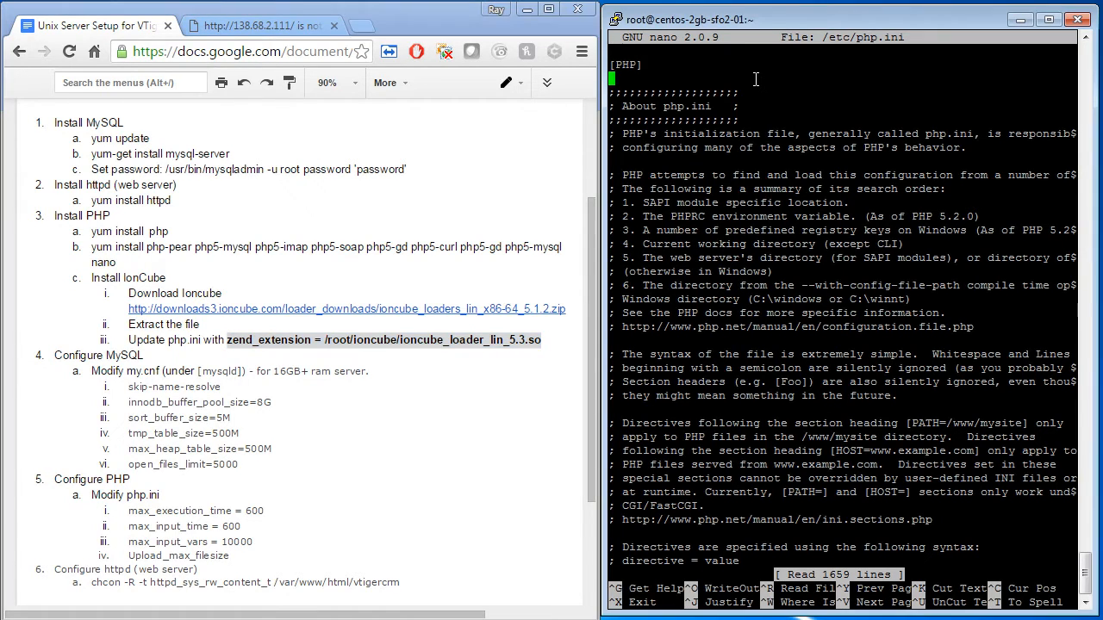
type("zend_extension = /root/ioncube/ioncube_loader_lin_5.3.so")
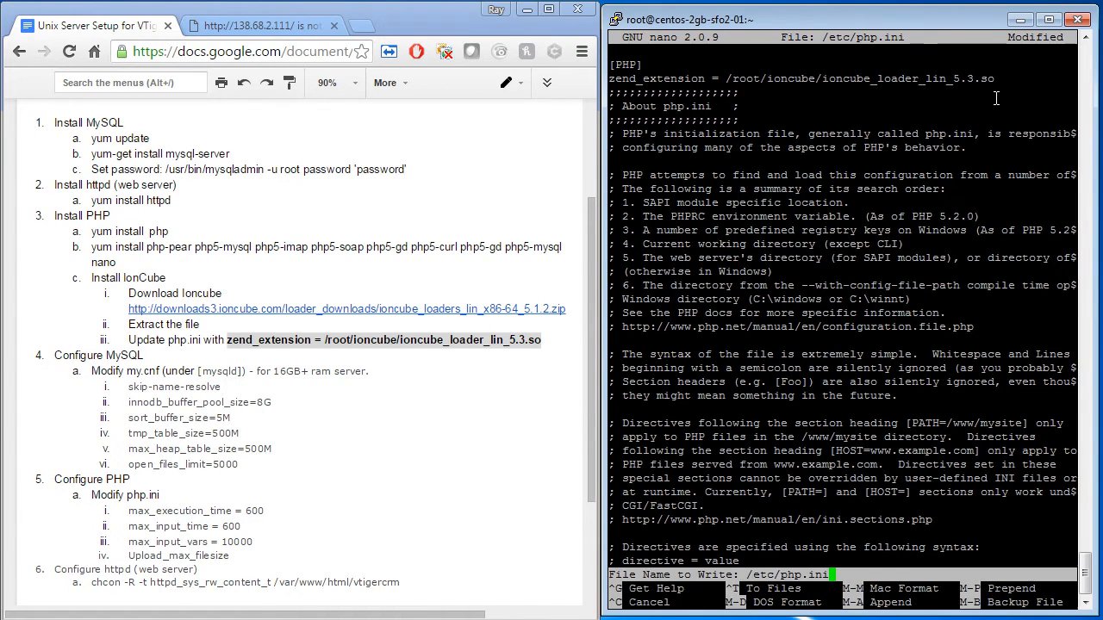
key("Enter")
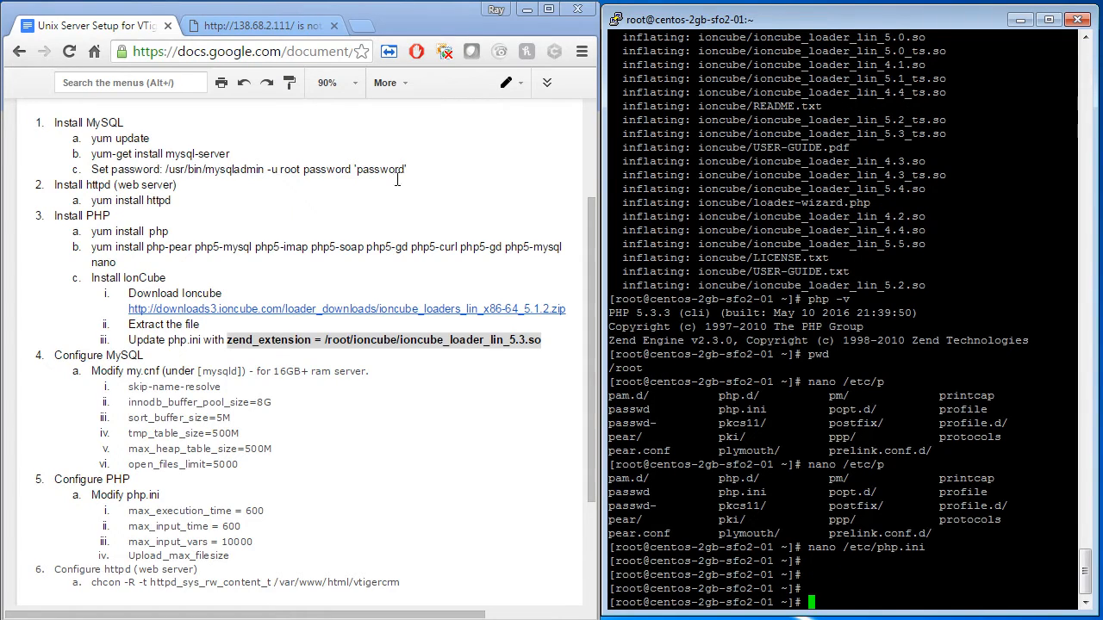
double_click(141, 372)
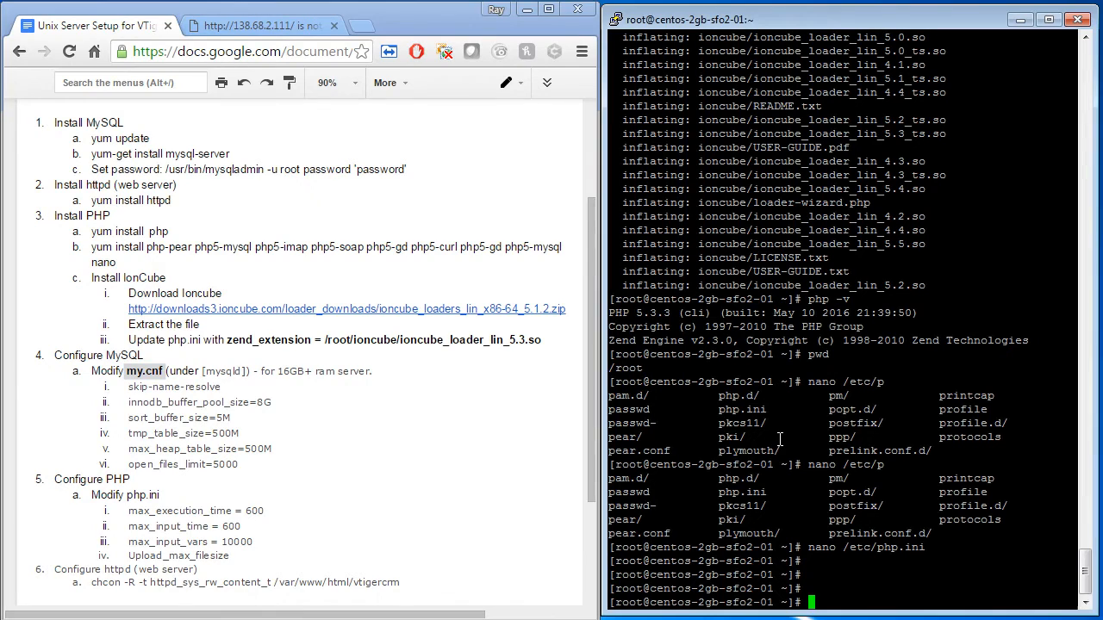
Paste the tuning settings from the notes under [mysqld] in /etc/my.cnf in nano and save
type("nano /")
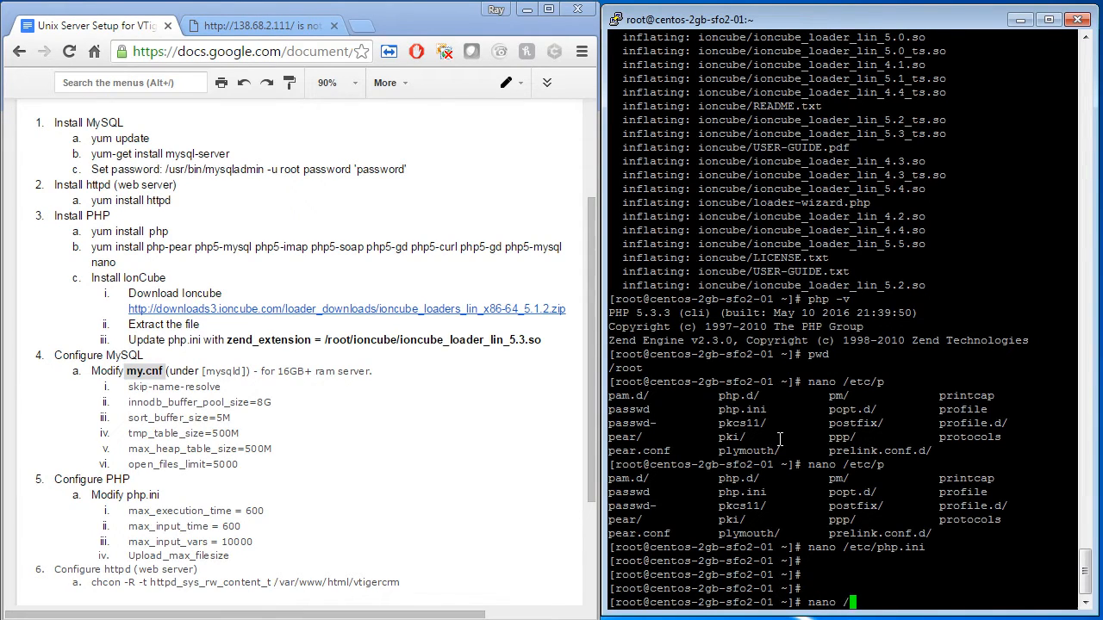
type("m")
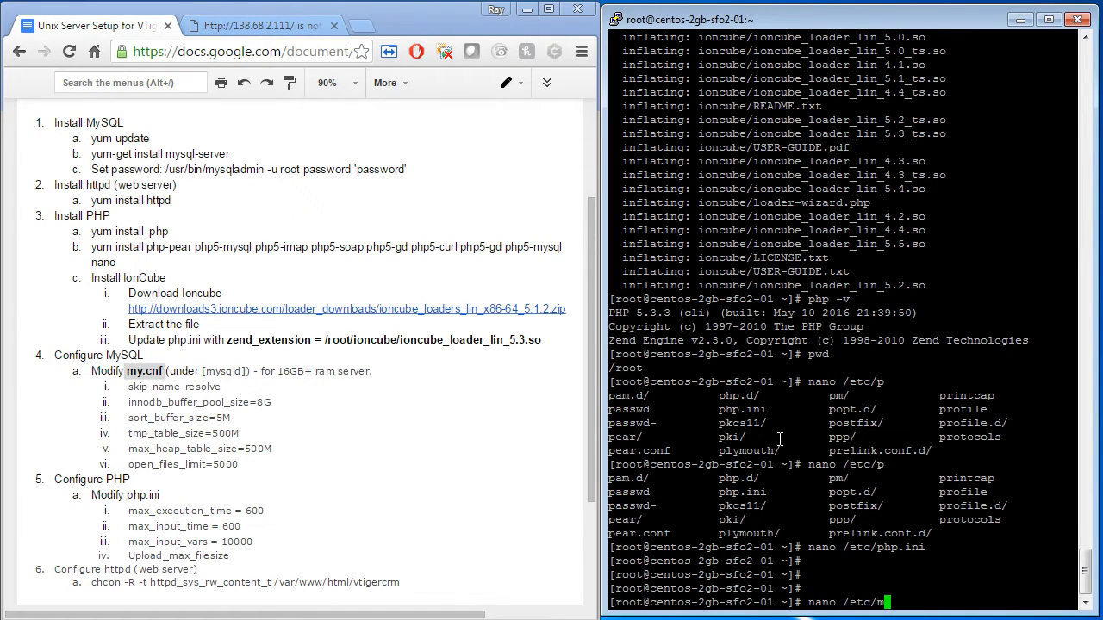
type("y.cnf")
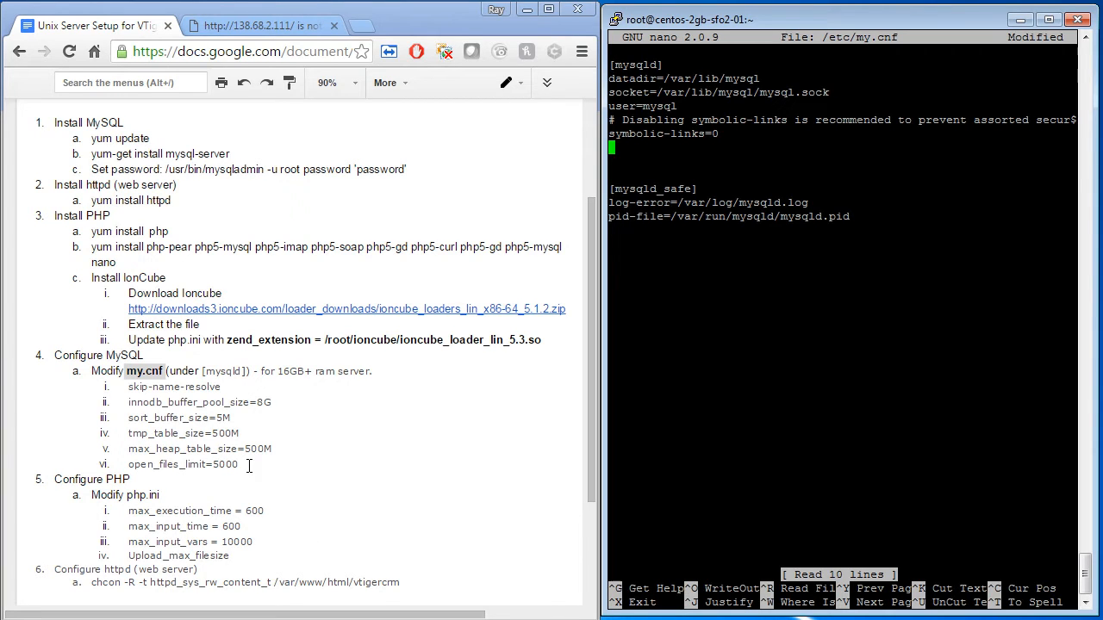
left_click_drag(128, 403, 238, 465)
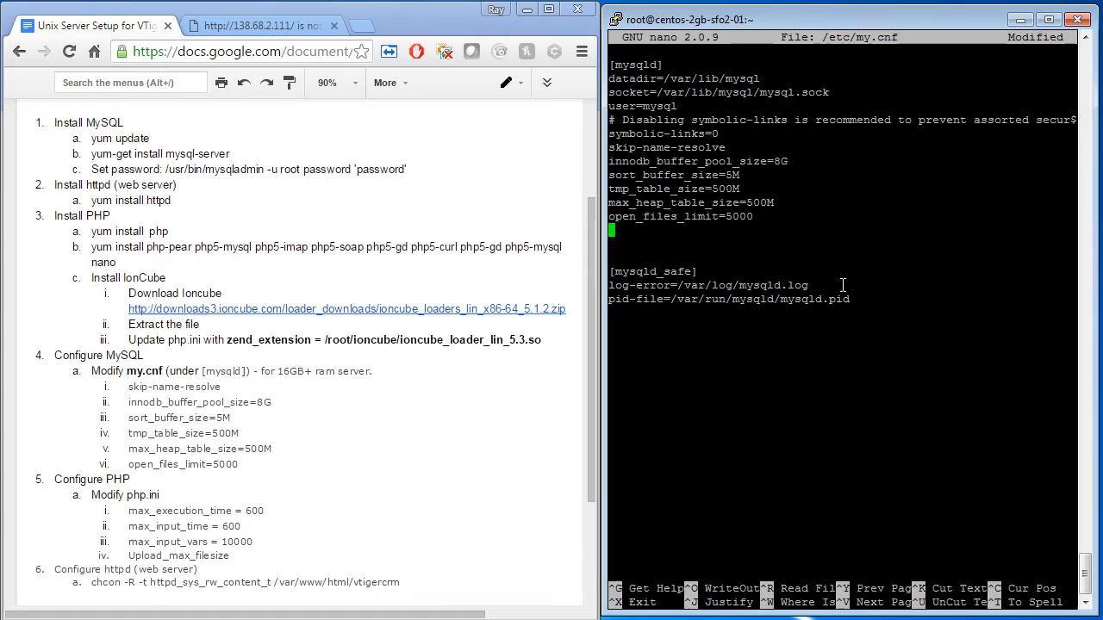
key("ctrl+o")
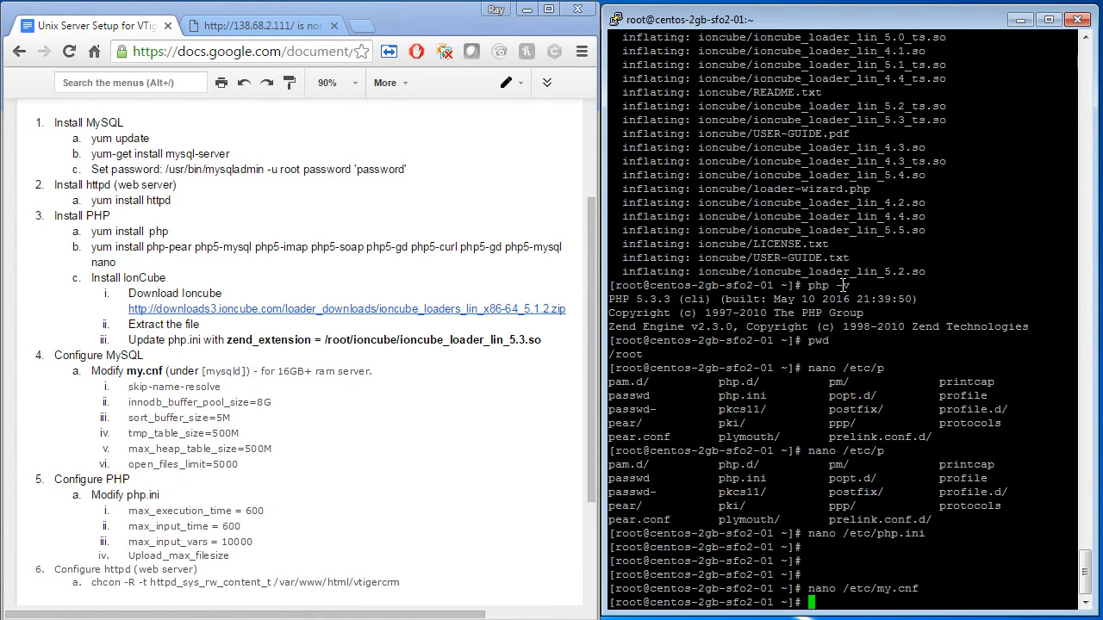
Select the PHP limit settings in the notes and reopen /etc/php.ini in nano
scroll("down", 3)
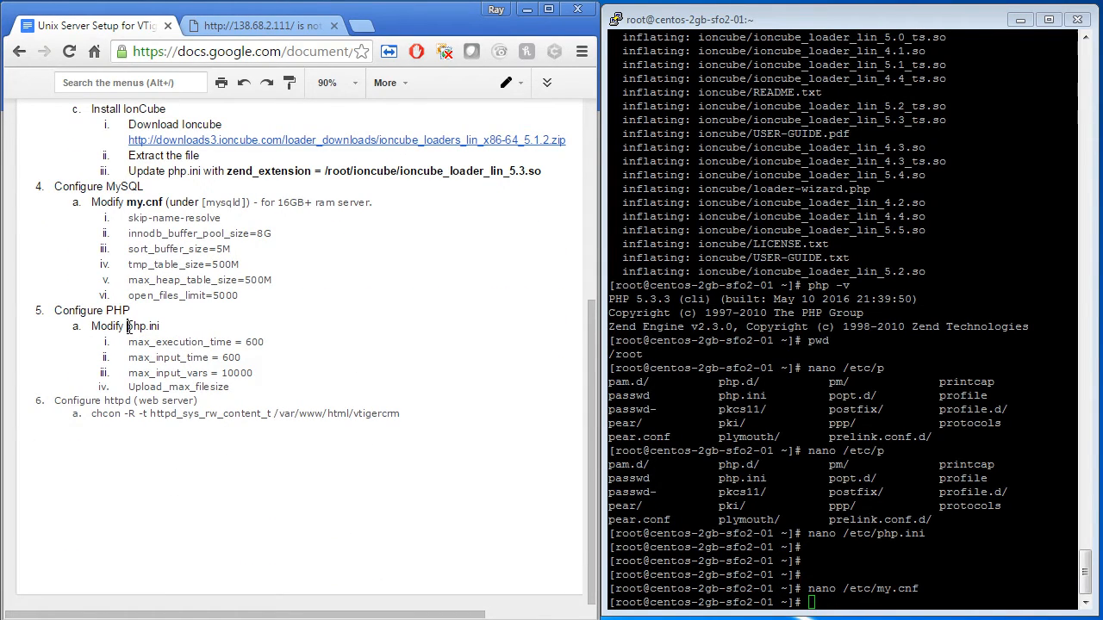
left_click_drag(128, 341, 229, 386)
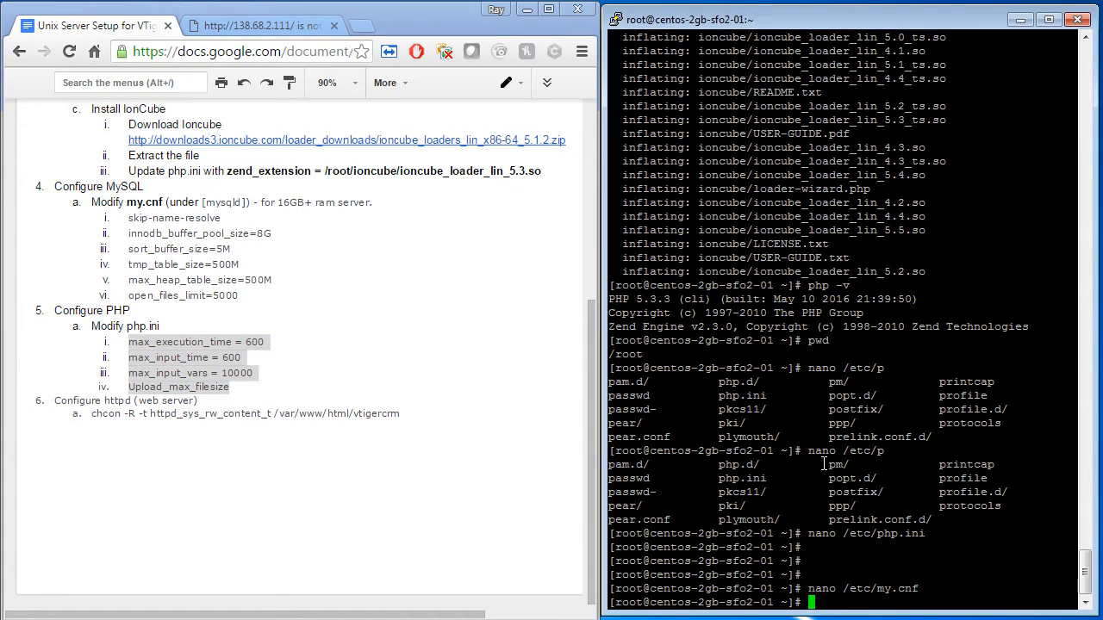
type("nano /etc/php.ini")
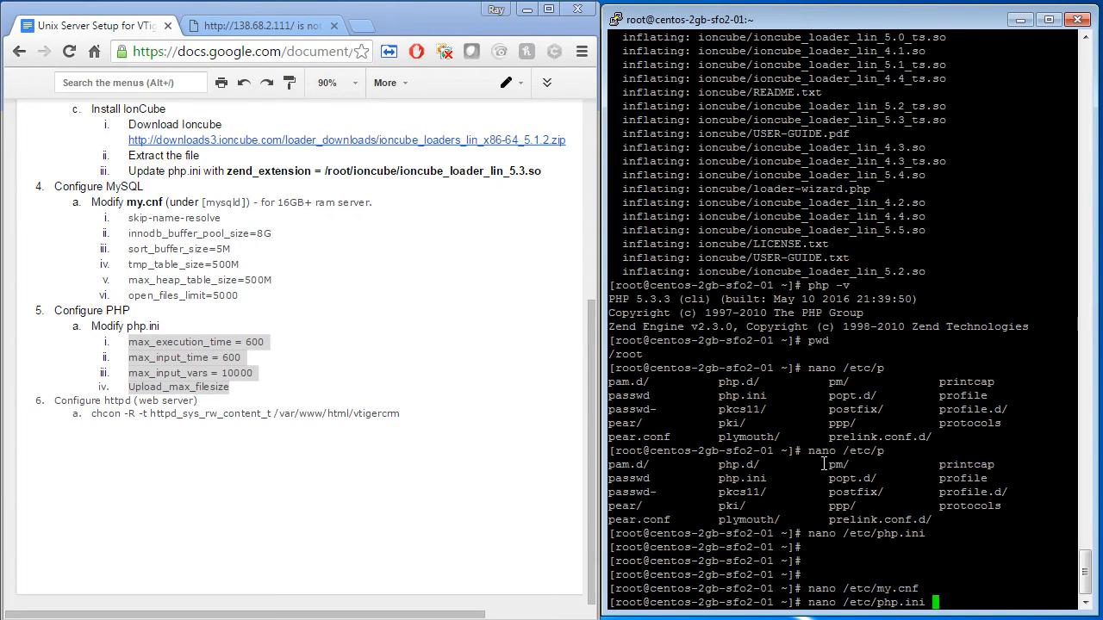
key("enter")
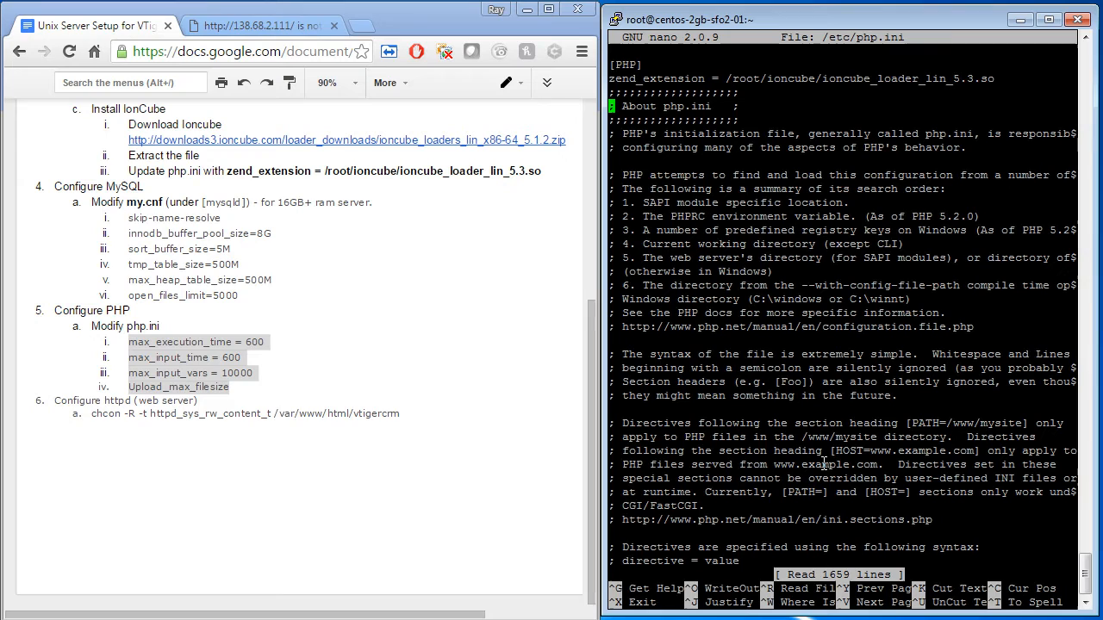
Find the max_ settings and change max_execution_time and max_input_time to 600
key("ctrl+w")
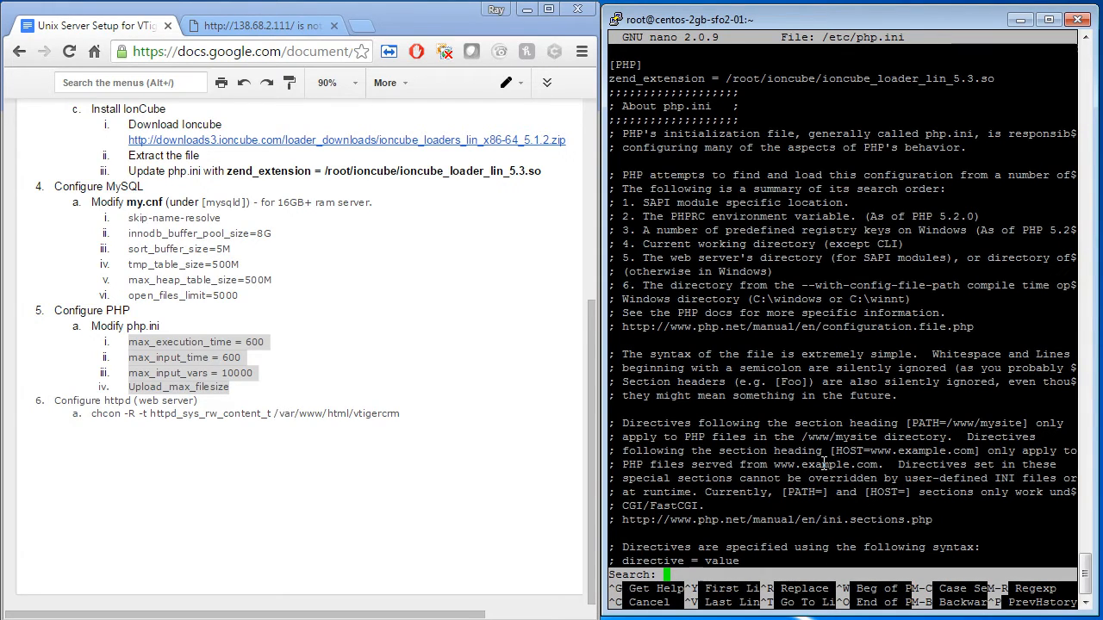
type("max")
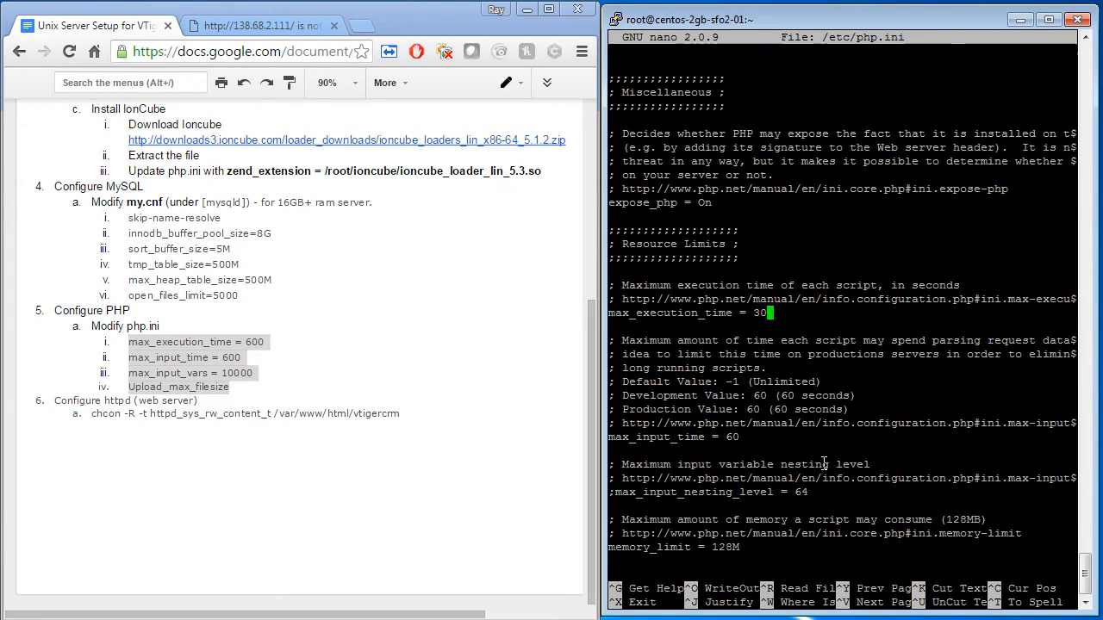
key("BackSpace")
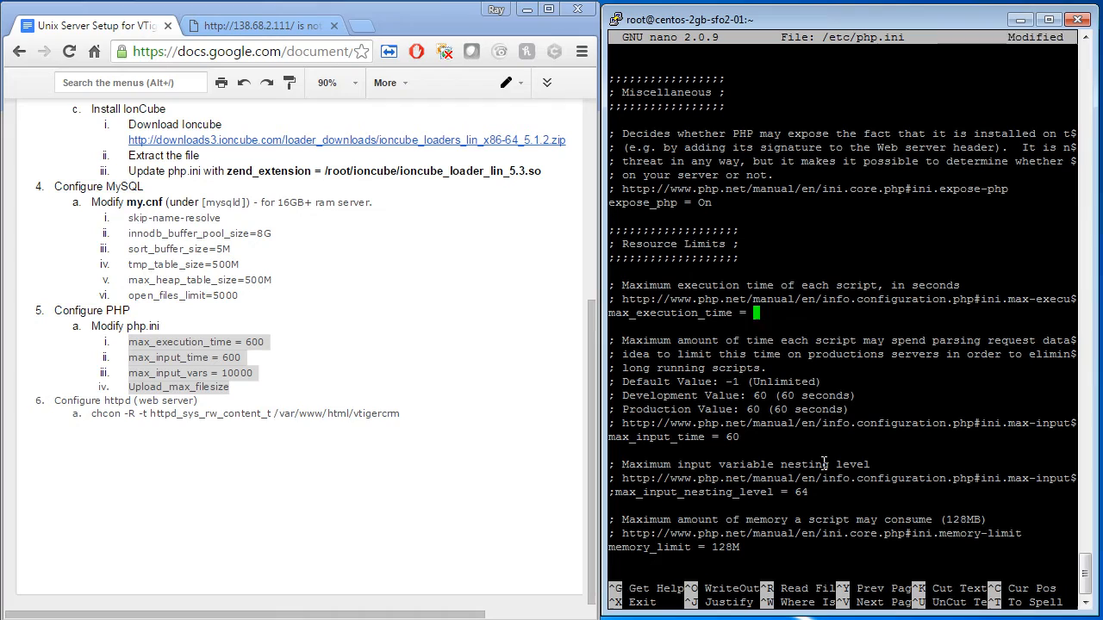
type("600")
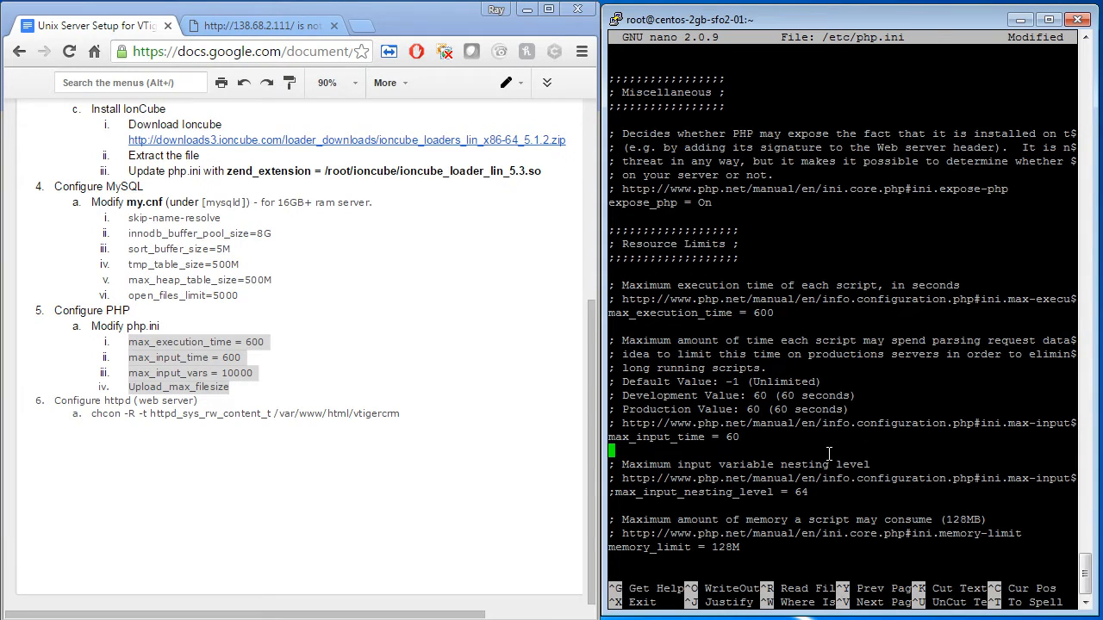
type("0")
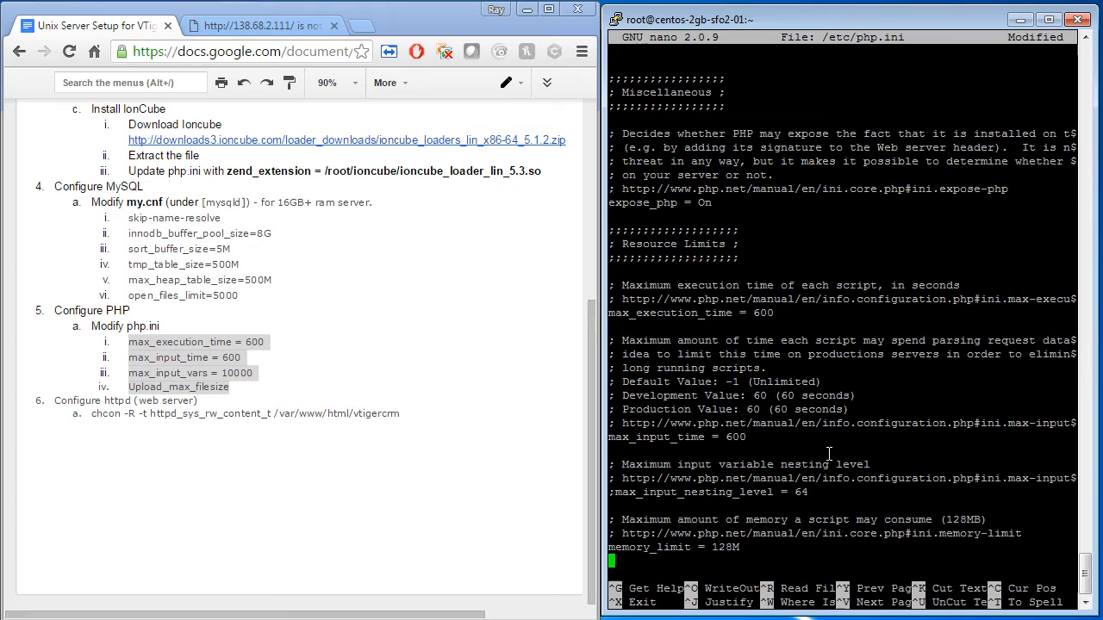
Add a max_input_vars = 10000 line to php.ini
type("max")
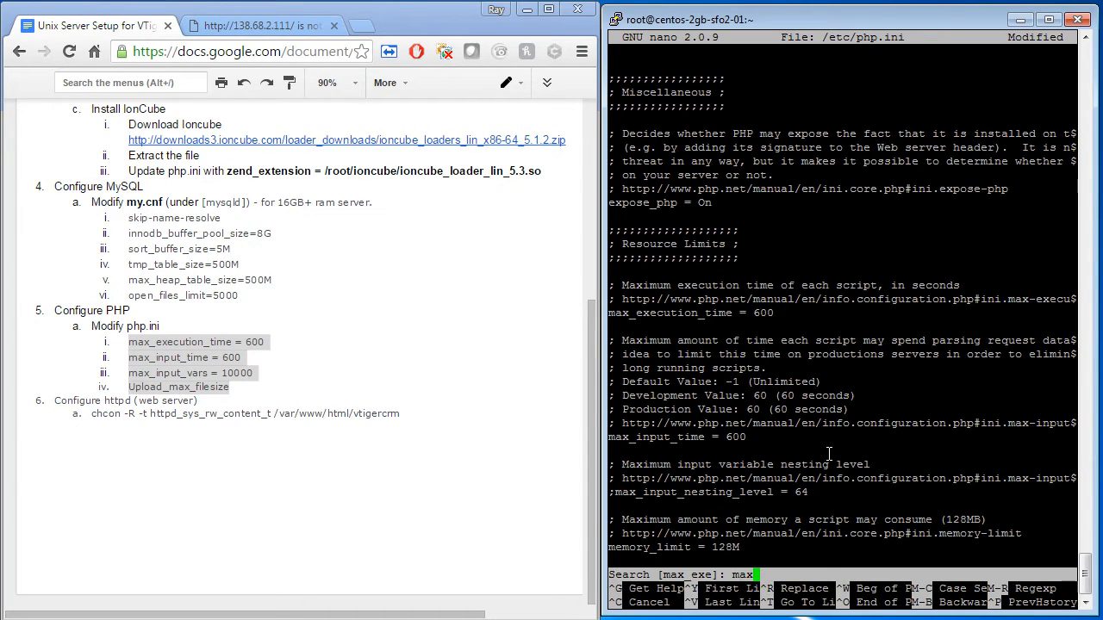
type("_input_vars =")
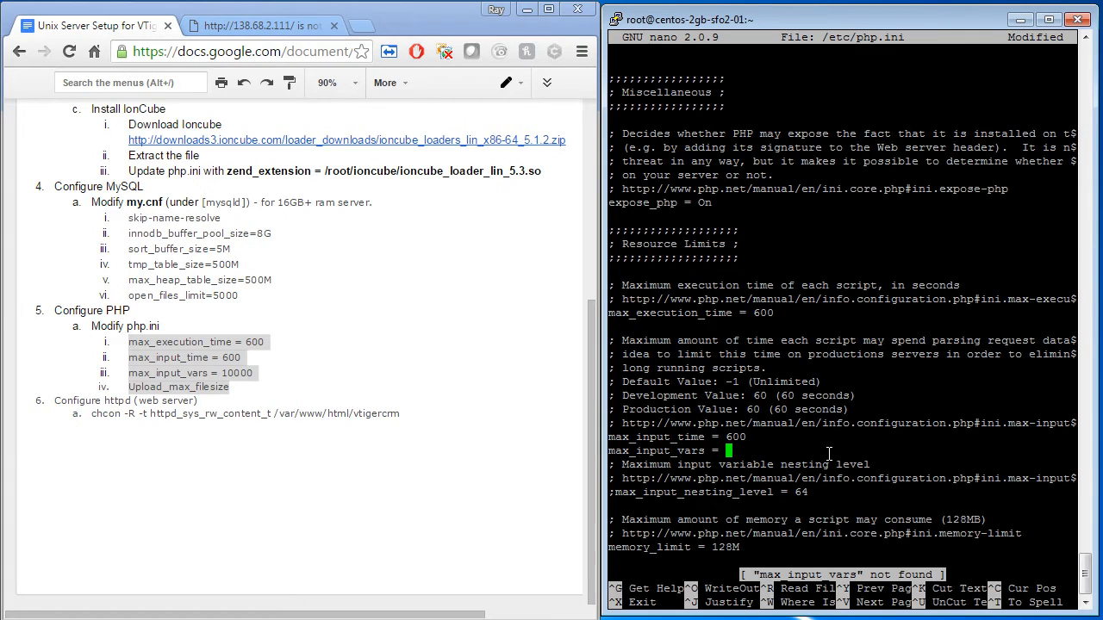
type("10000")
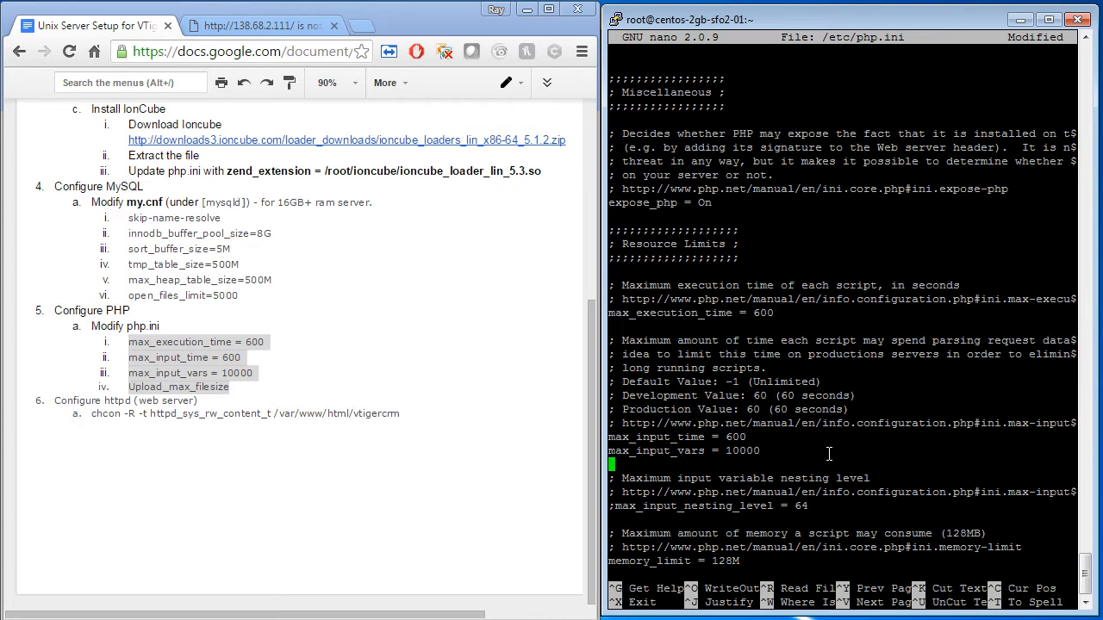
Locate upload_max_filesize, raise its value, then save and close php.ini
key("ctrl+w")
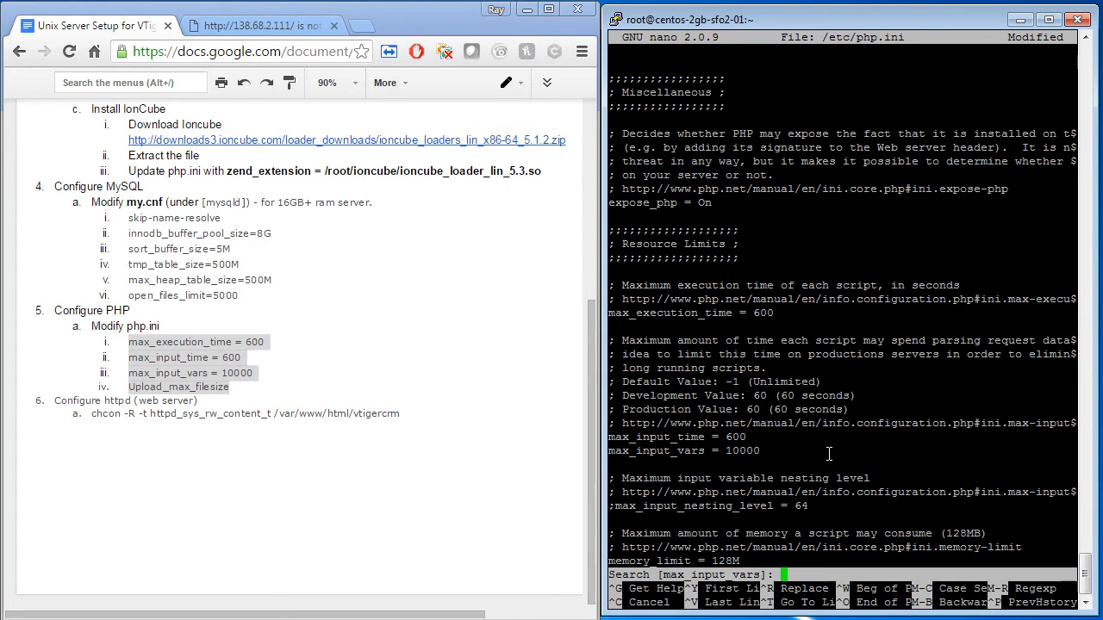
type("uploads")
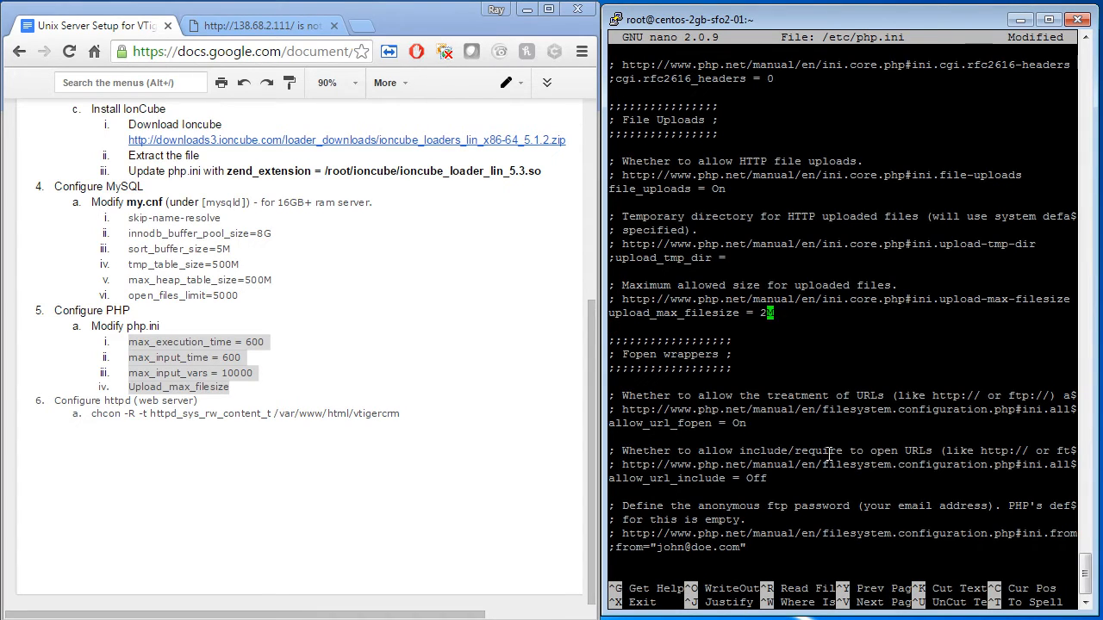
type("0")
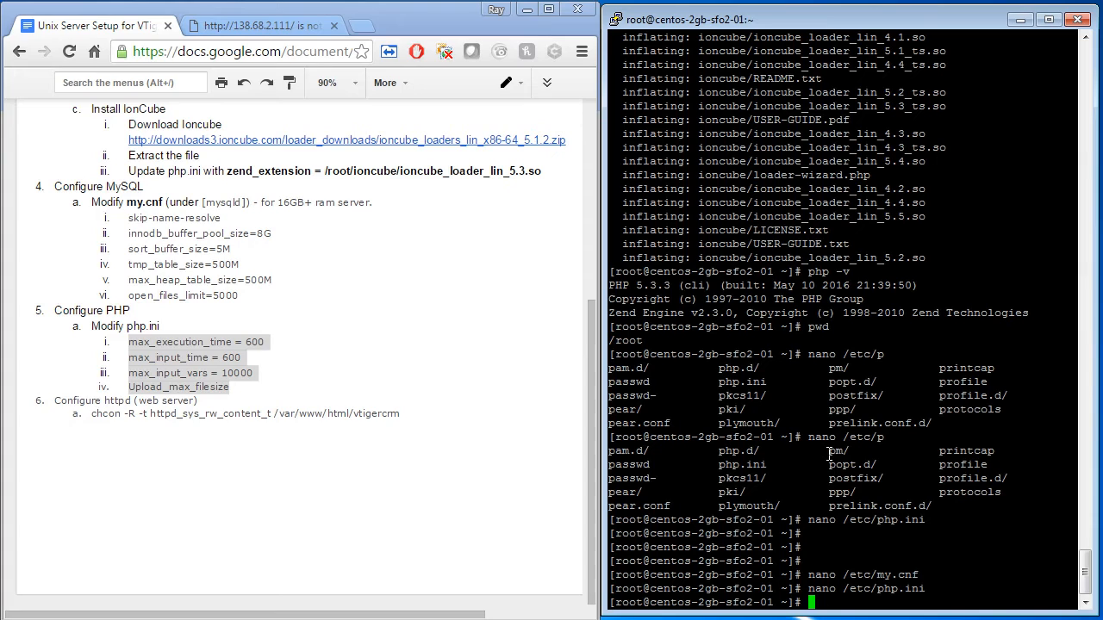
Start Apache with /etc/init.d/httpd start
type("/etc/init.")
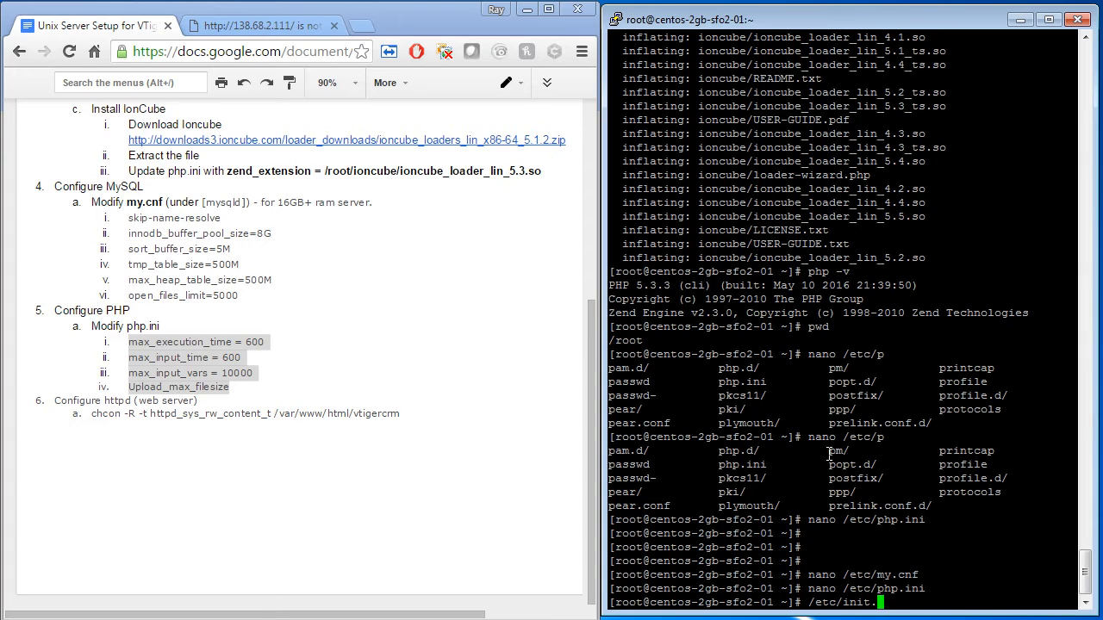
type("d/httpd start")
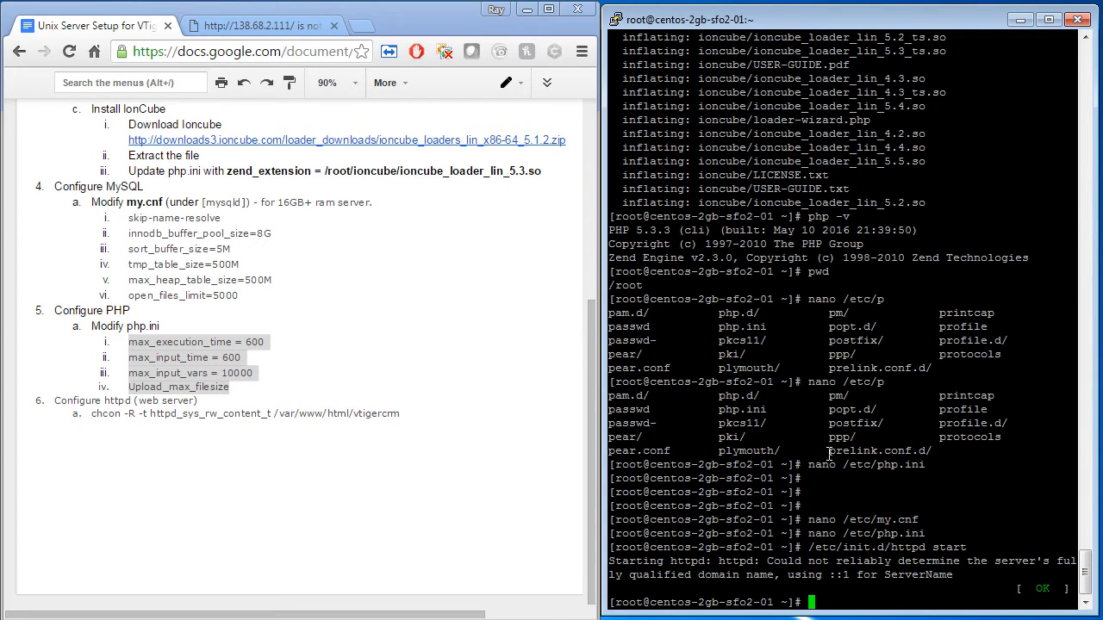
mouse_move(1015, 599)
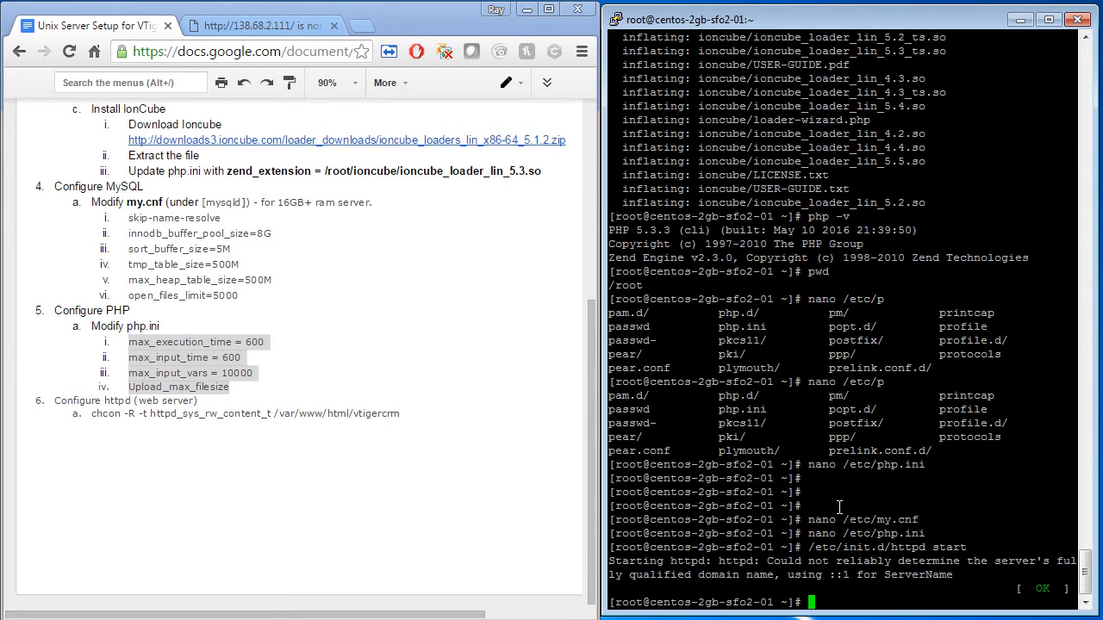
Move into /var/www/html and begin a new phpinfo.php file in nano
type("cd cd")
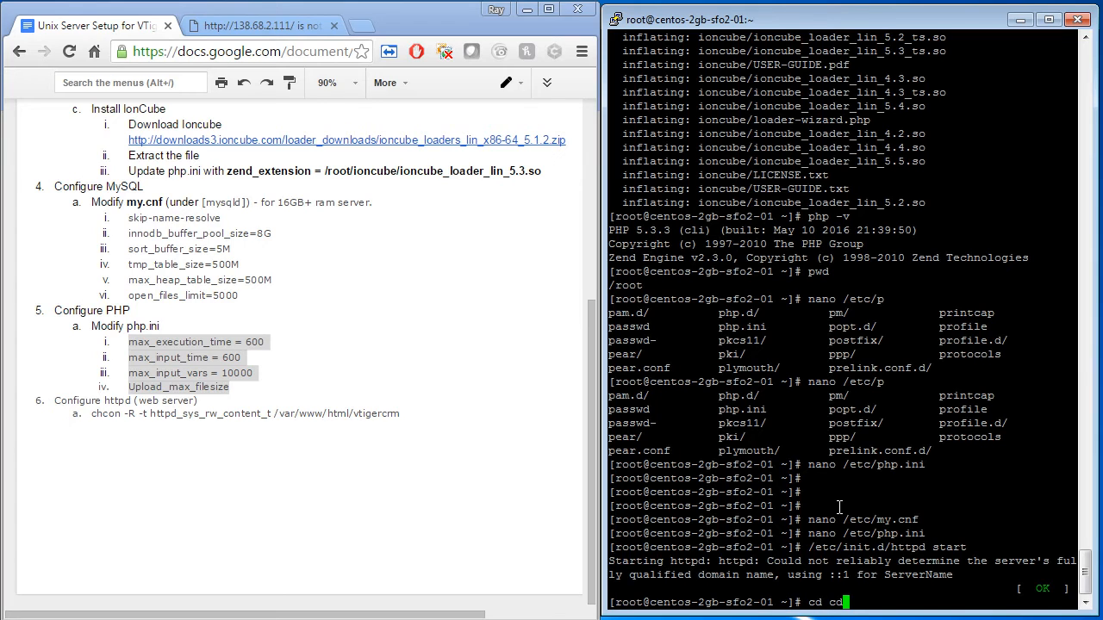
type("/var/www/html/")
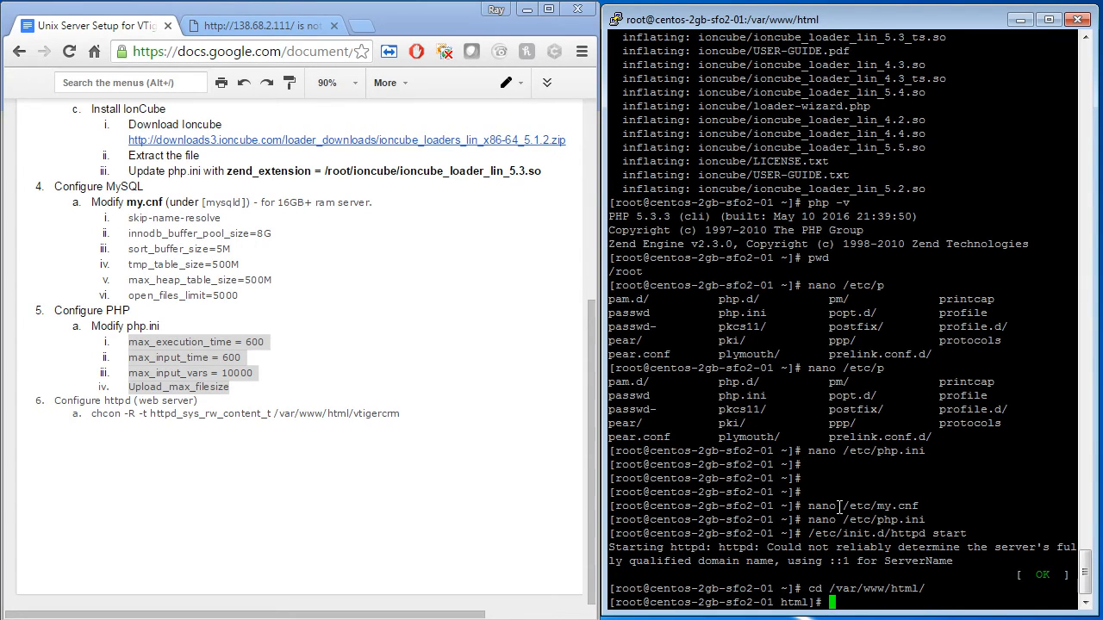
type("nano")
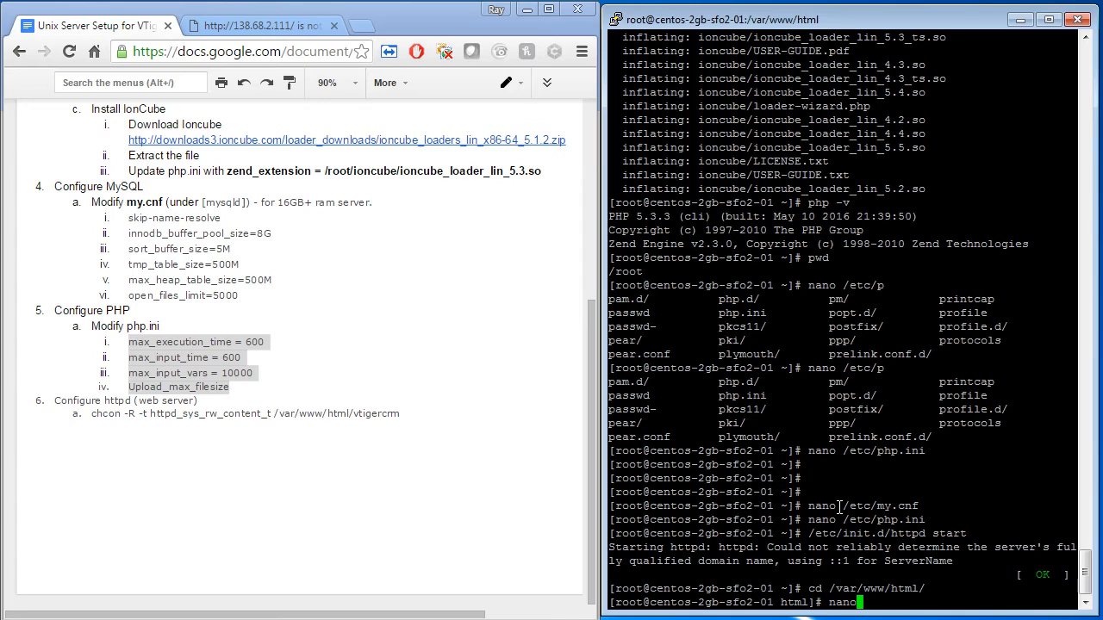
type("php")
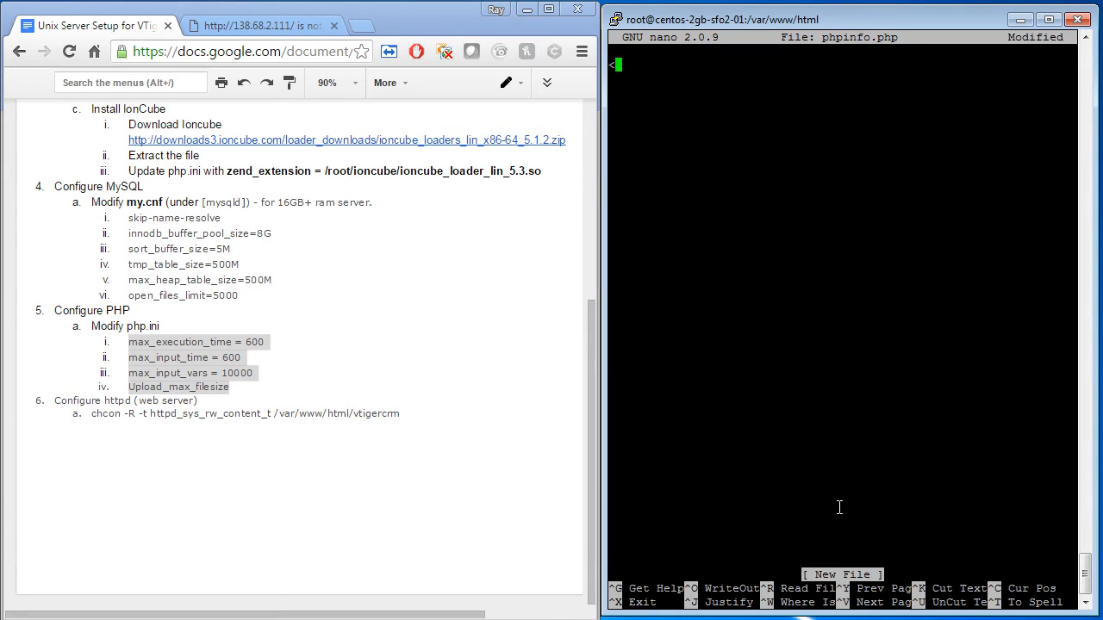
Write <?php phpinfo(); ?> into phpinfo.php, save it, and switch to the browser's server tab
type("<?php php")
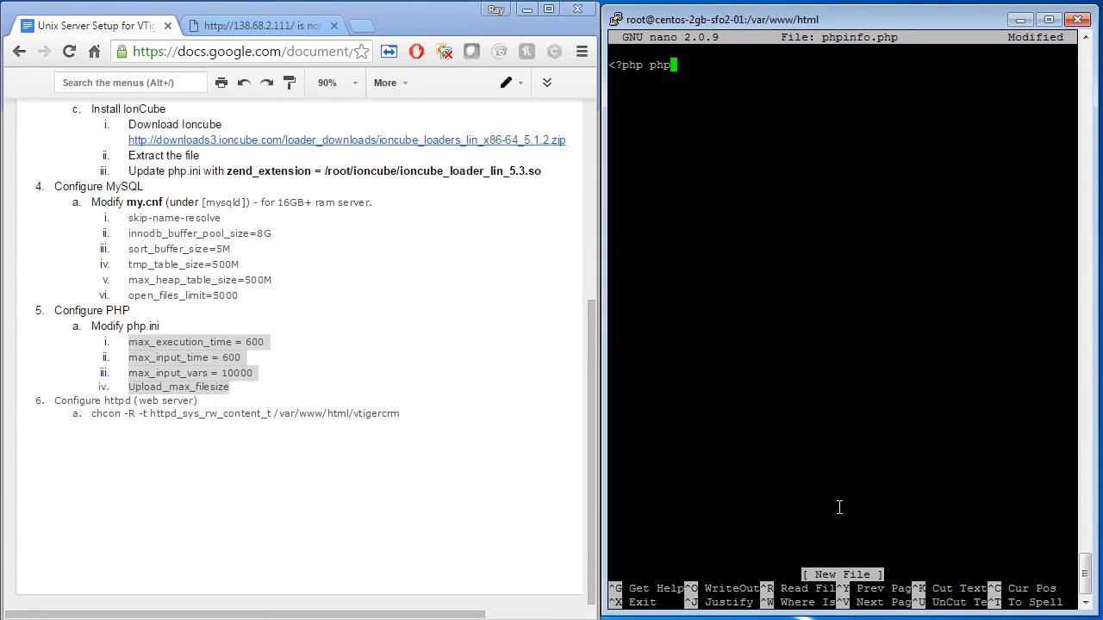
type("info();")
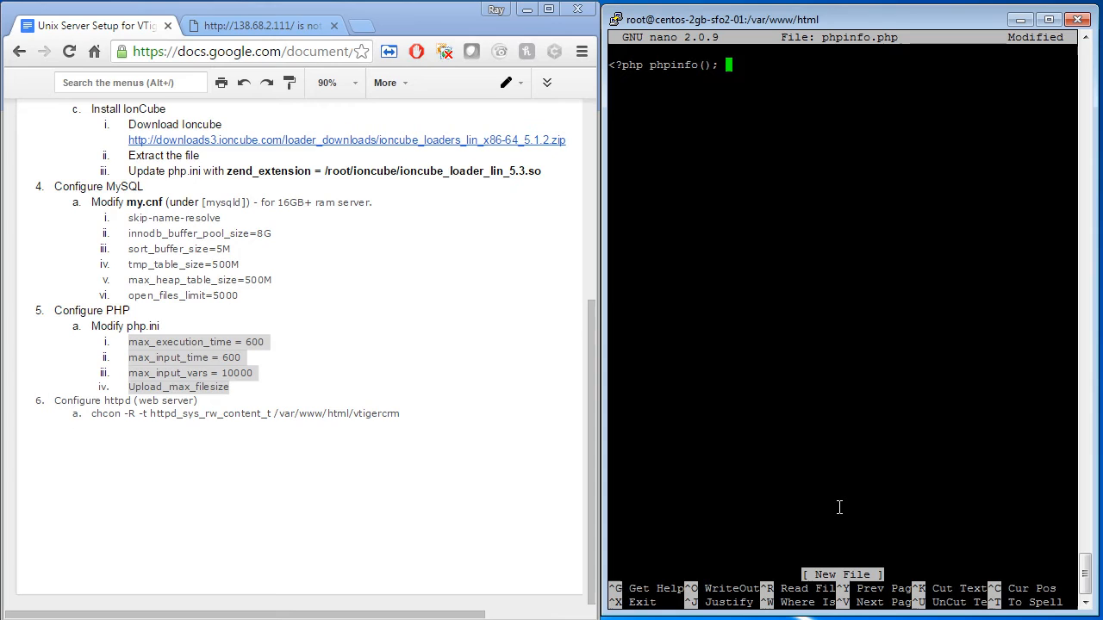
type("?>")
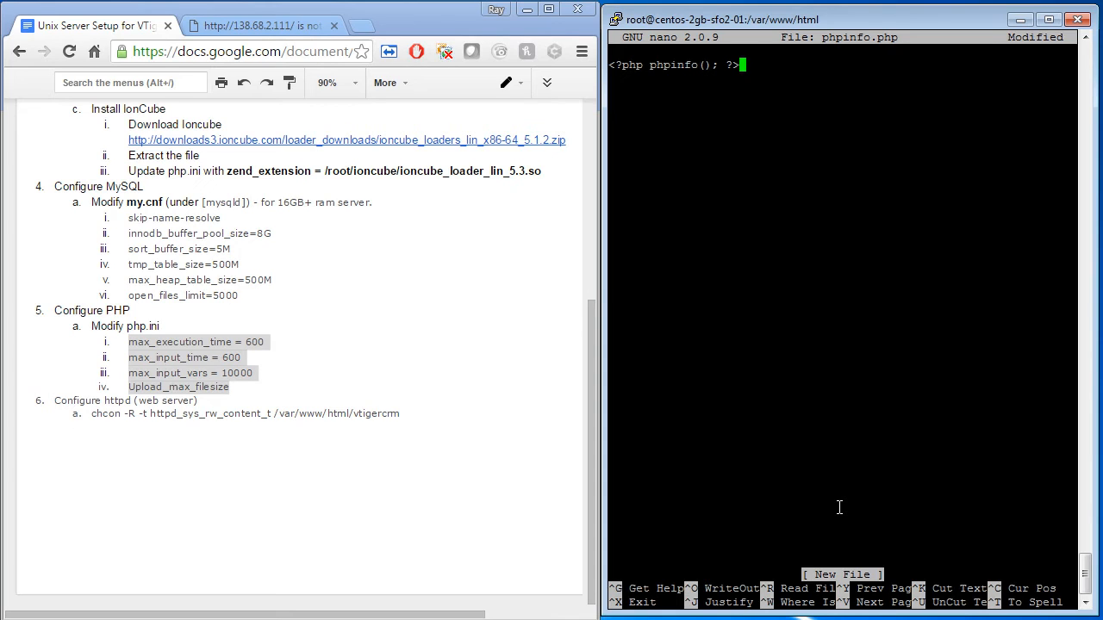
key("ctrl+o")
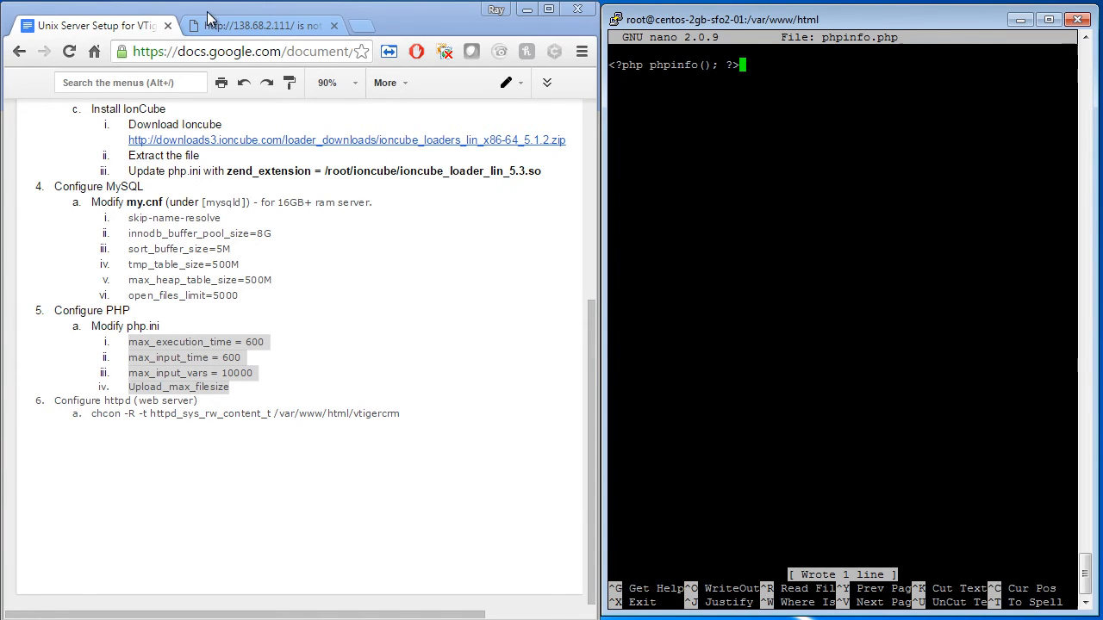
left_click(258, 26)
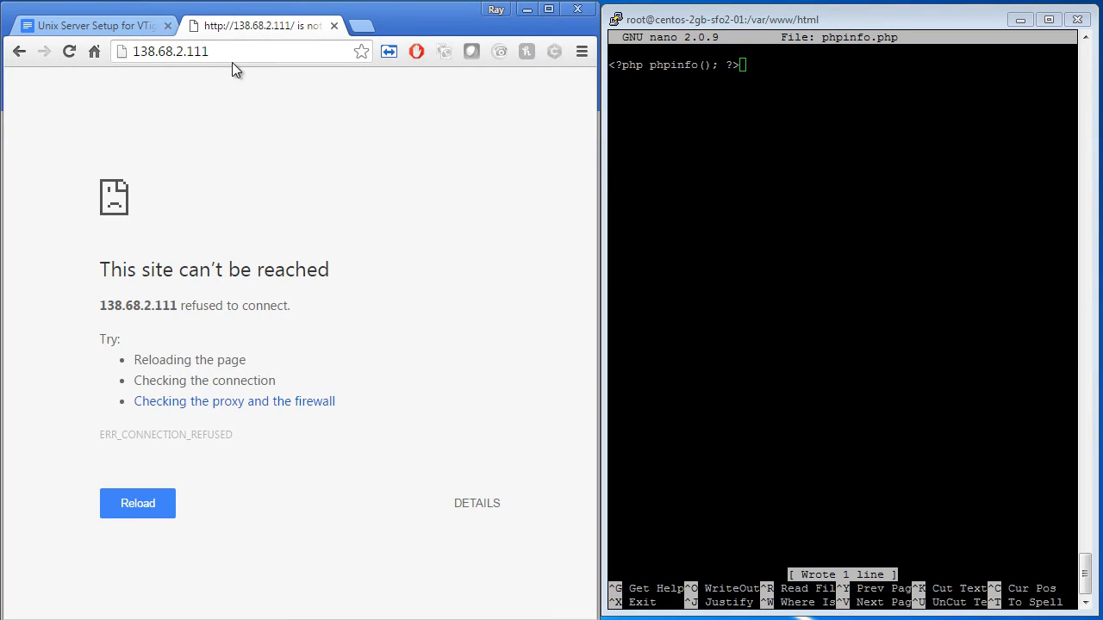
Load the server's phpinfo.php page and scroll to the ionCube loader line
type("phpinfo.php")
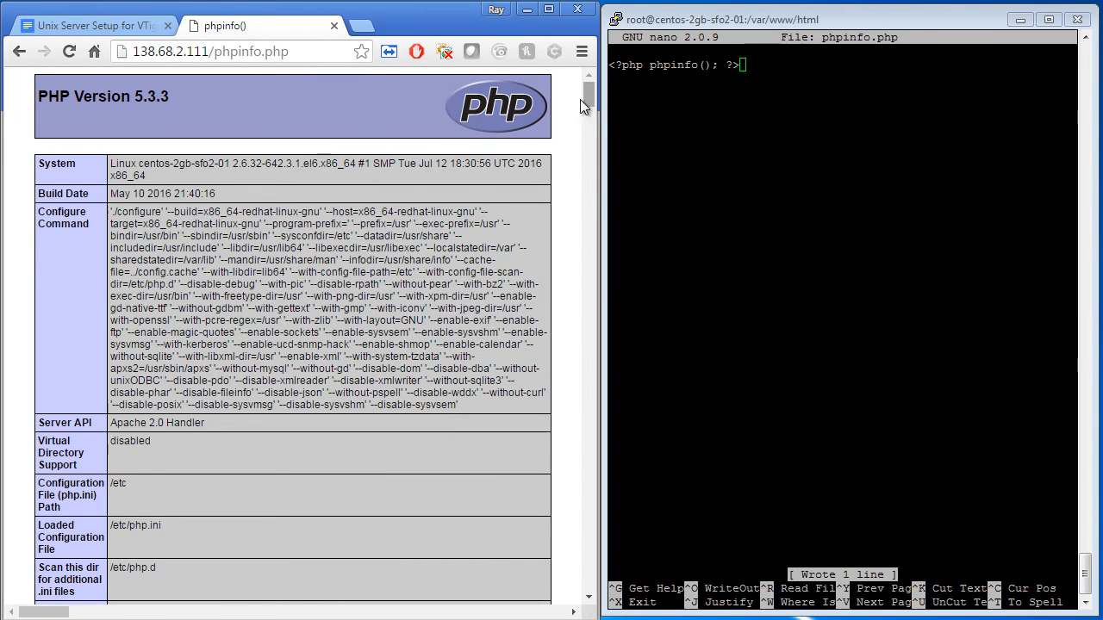
scroll("down", 3)
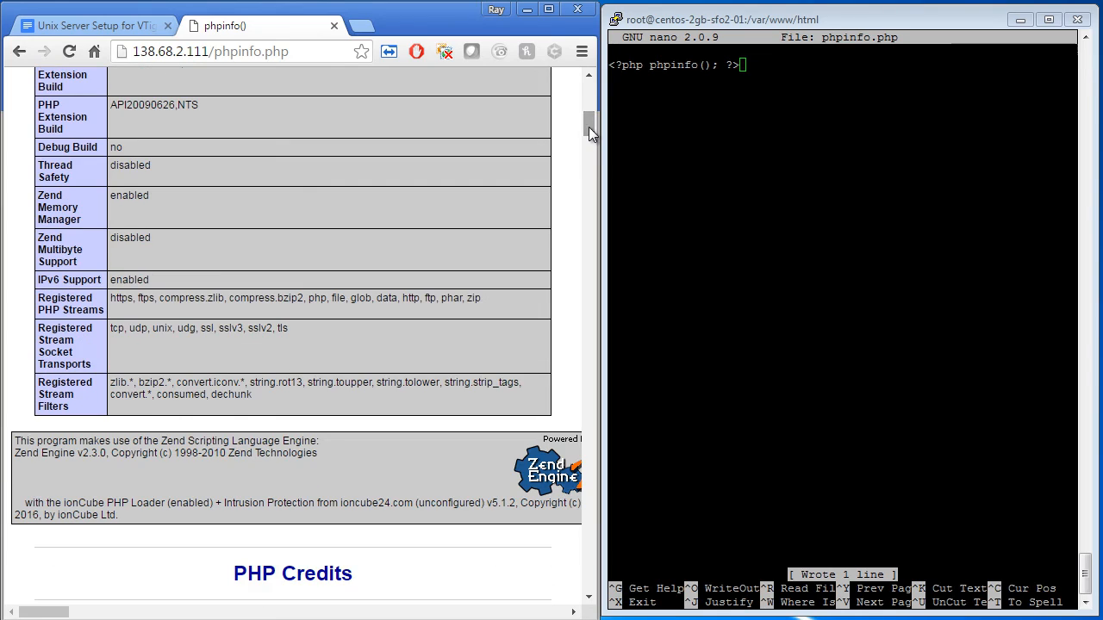
left_click_drag(43, 503, 117, 514)
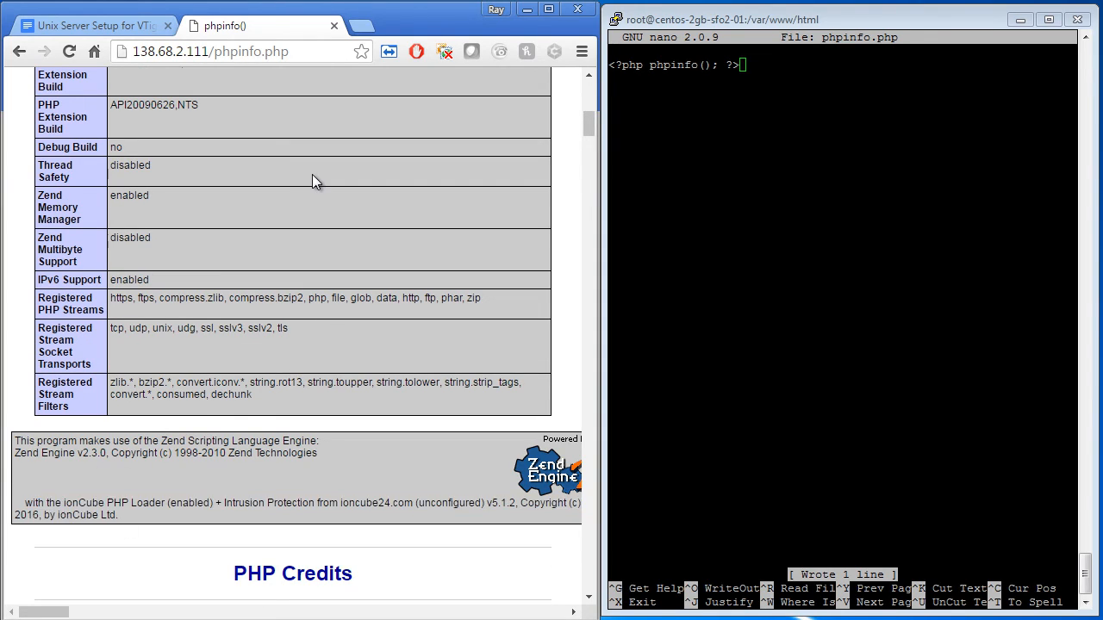
Search the phpinfo page for settings such as imap and max_input_vars 10000, then return to the setup notes
type("s")
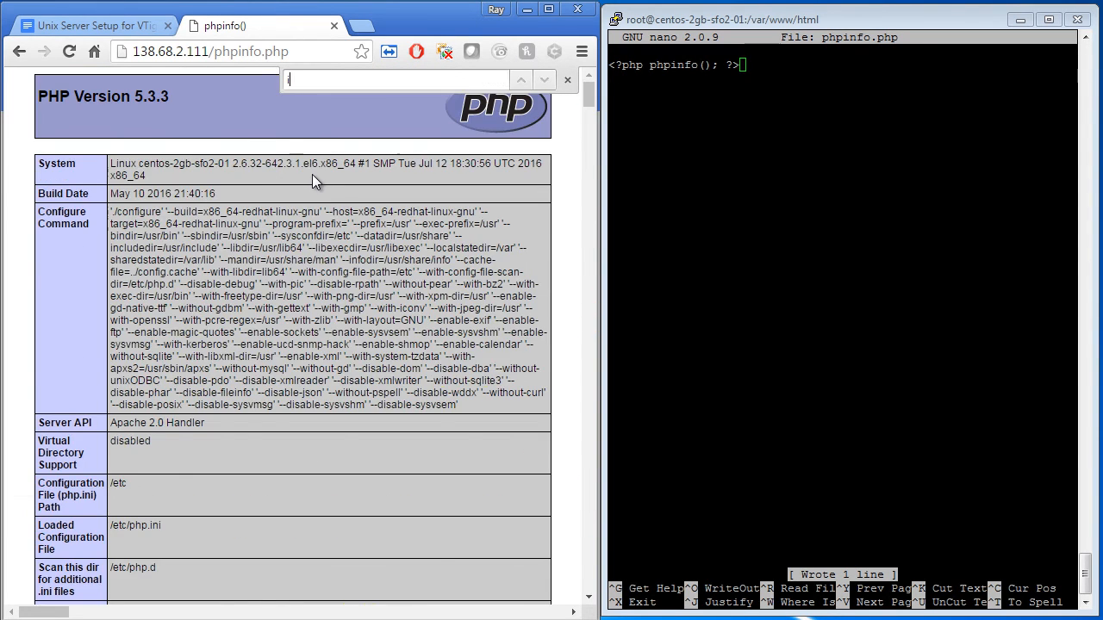
type("imap")
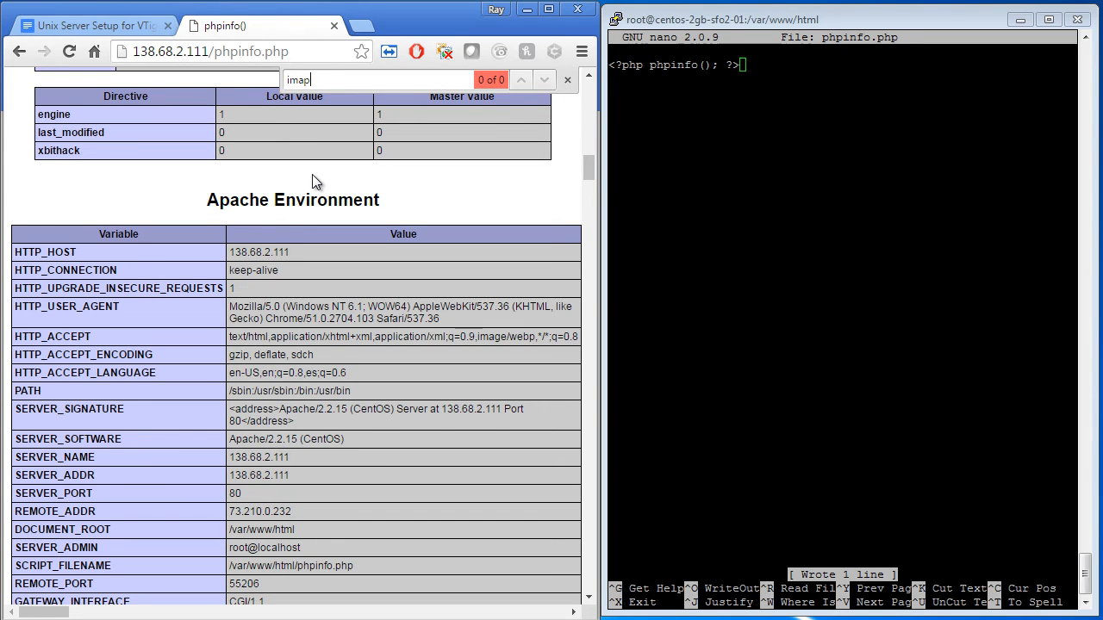
double_click(297, 80)
type("1000")
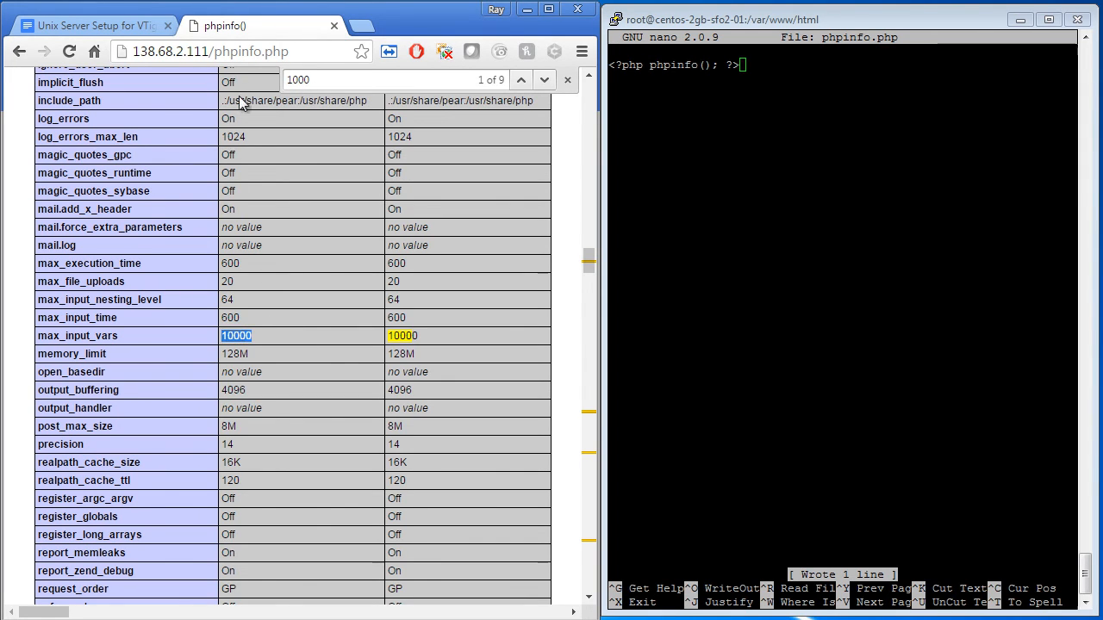
left_click(82, 26)
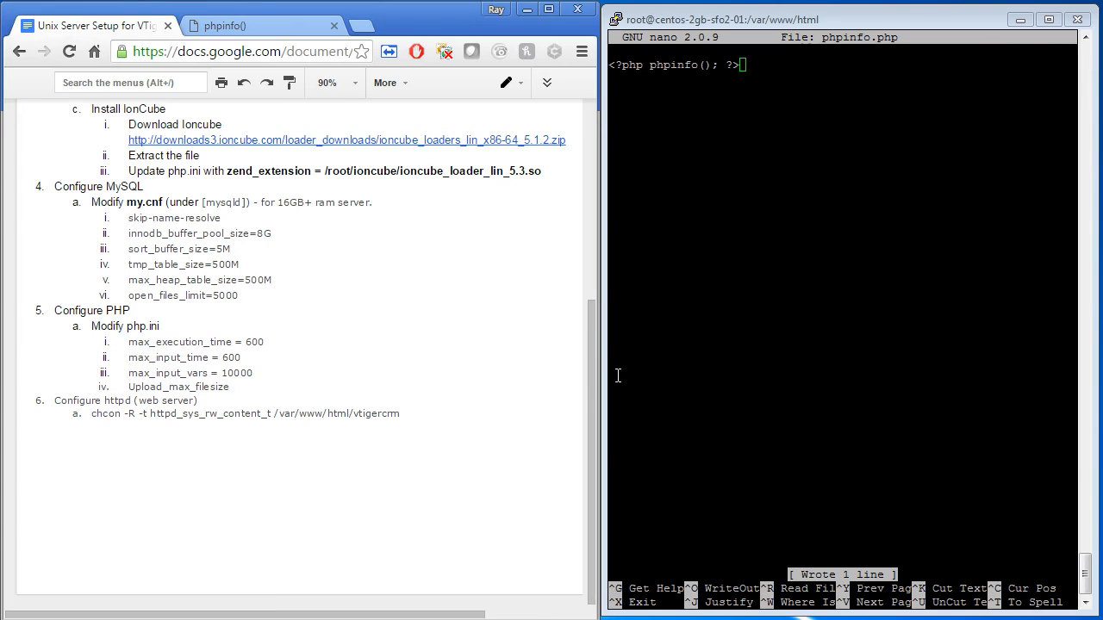
scroll("up", 3)
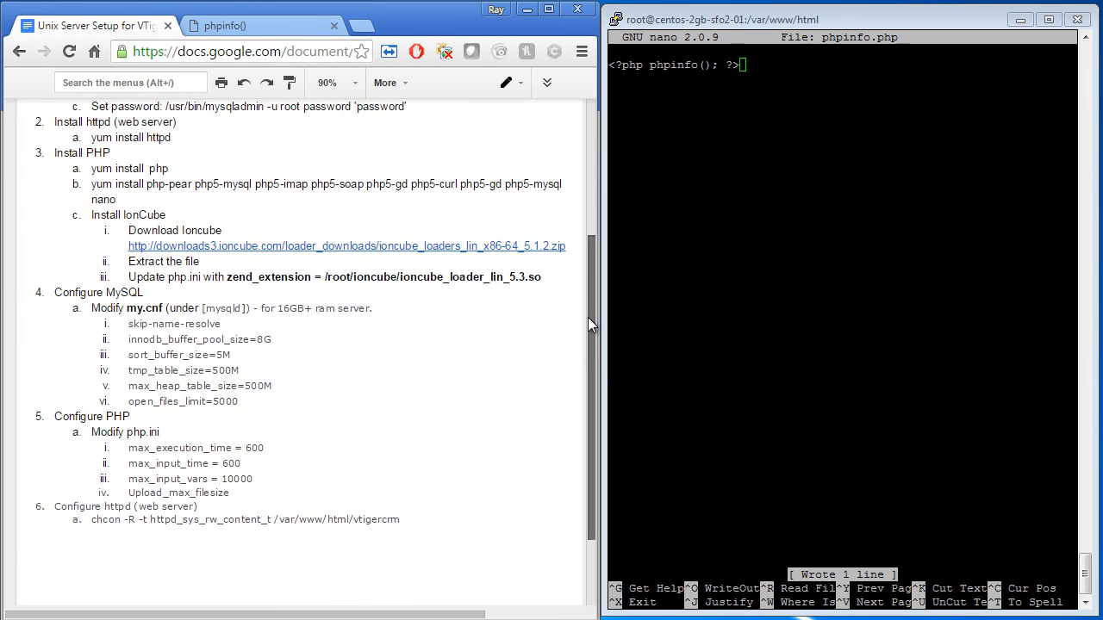